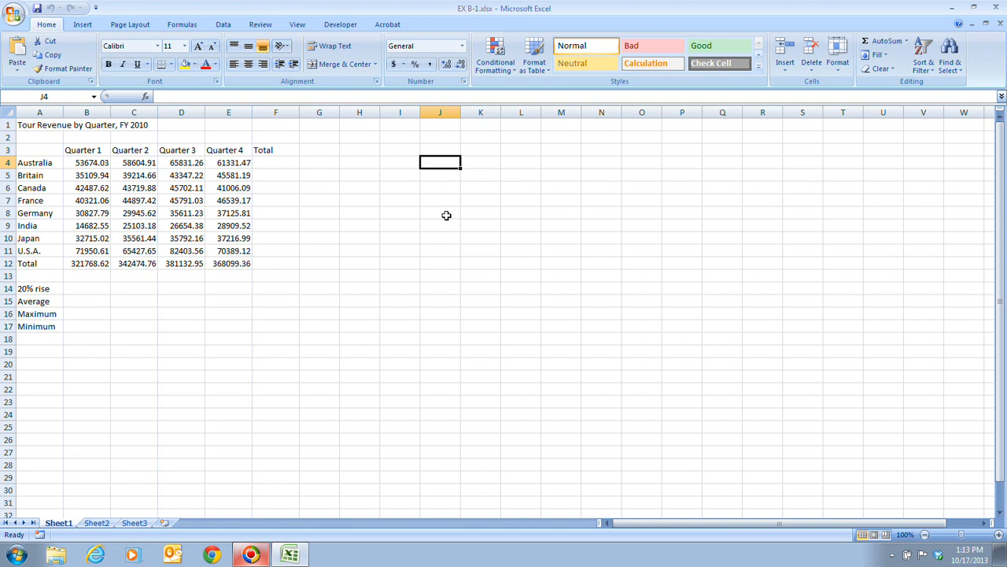
Step: Type the practice formula =4+2*5 into cell J4
{"action": "type", "text": "="}
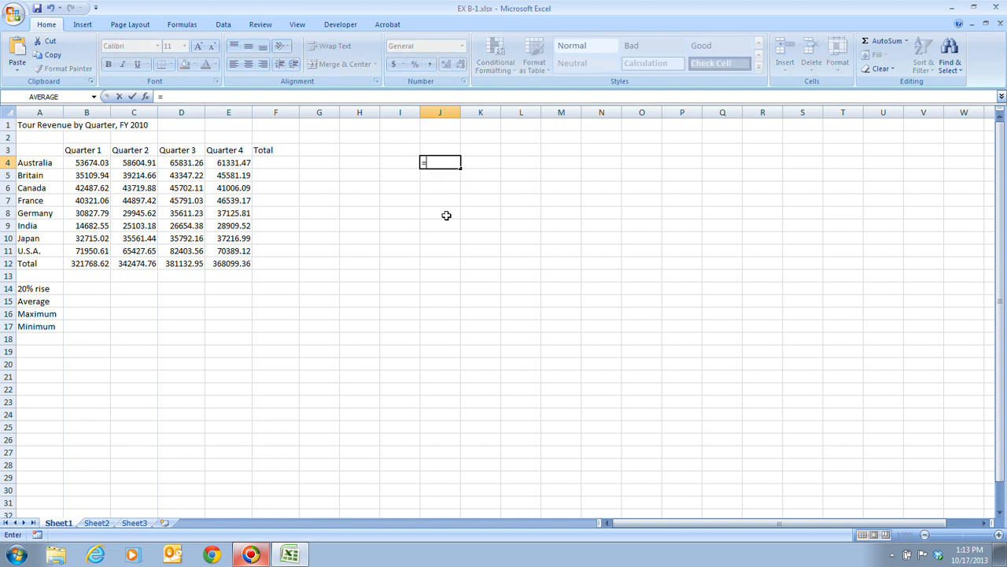
{"action": "type", "text": "4+"}
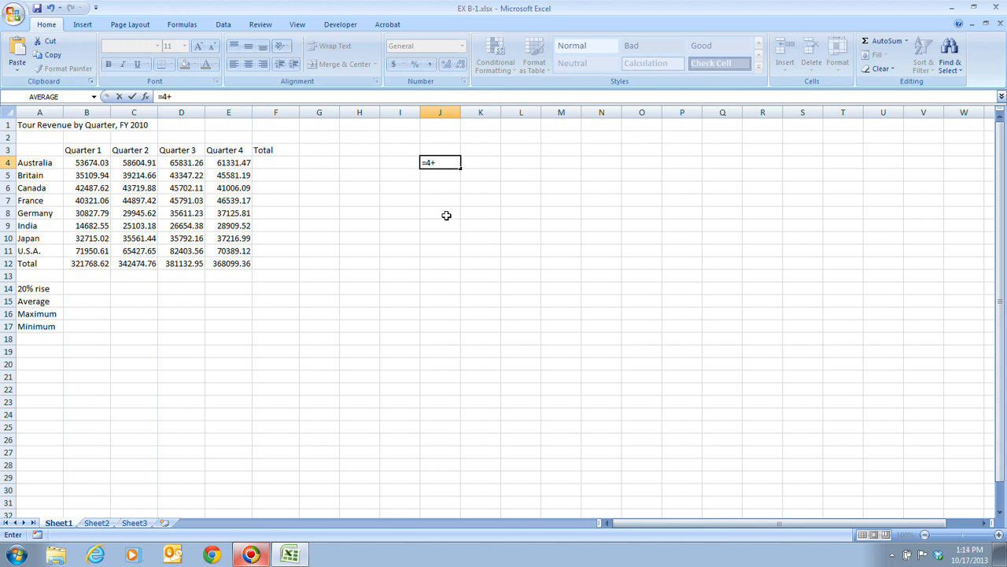
{"action": "type", "text": "2*"}
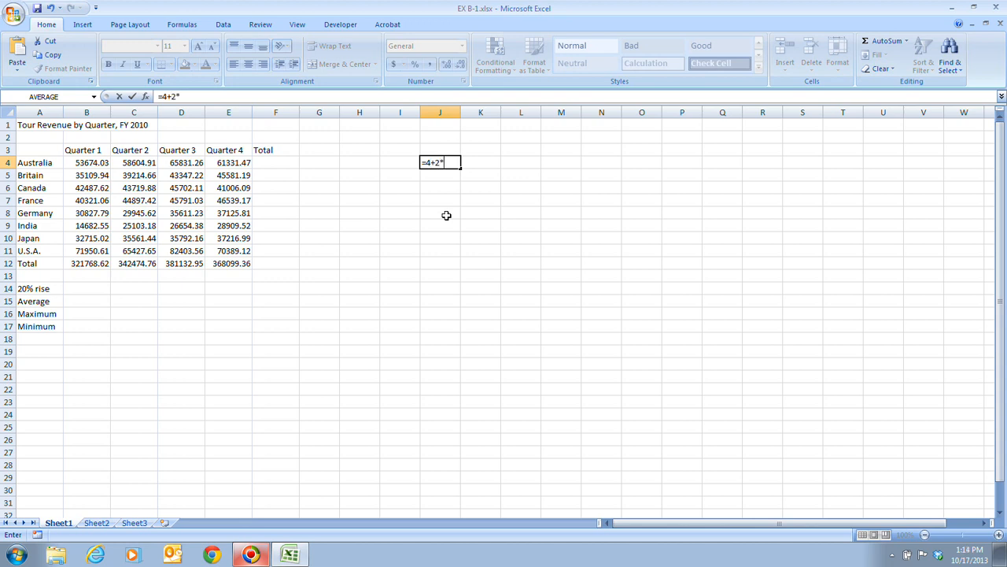
{"action": "type", "text": "5"}
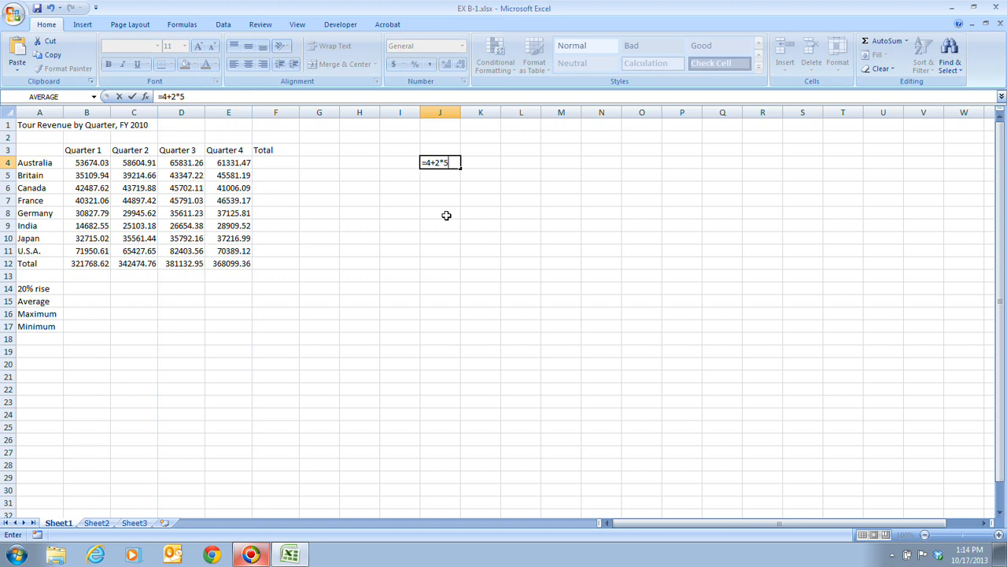
{"action": "mouse_move", "coordinate": [462, 163]}
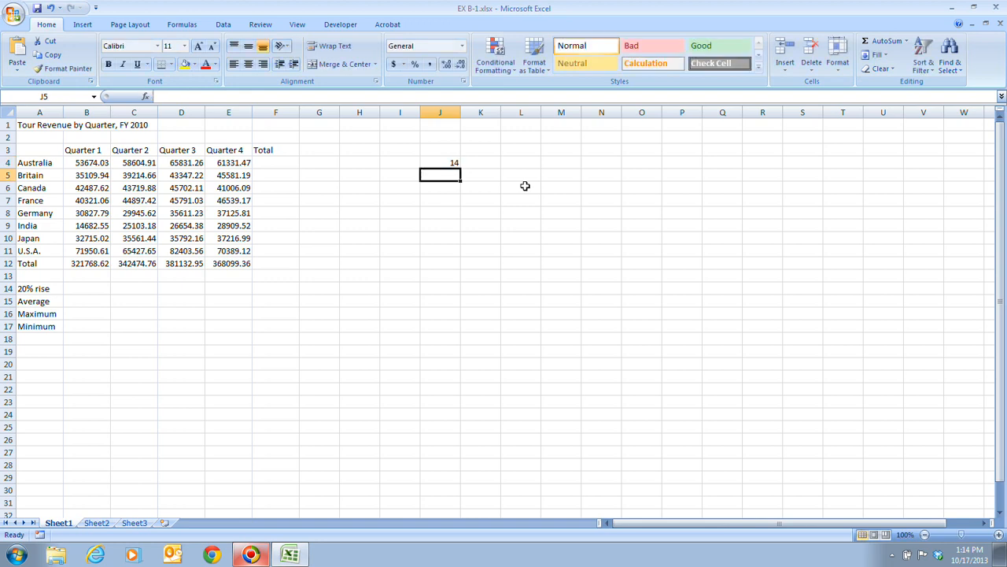
Step: Enter the parenthesized formula =(4+2)*5 in J5 so it shows 30 below 14
{"action": "left_click", "coordinate": [440, 162]}
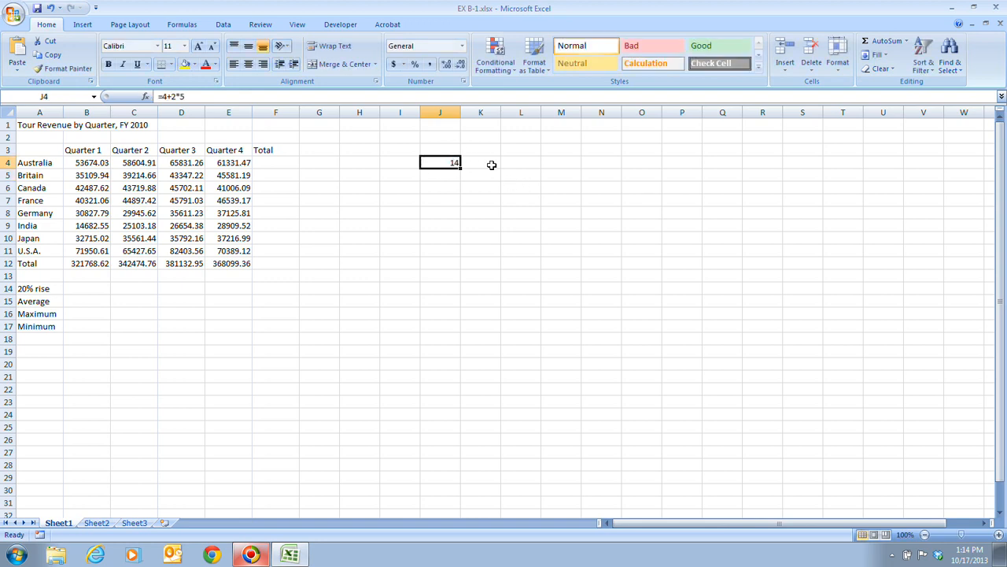
{"action": "double_click", "coordinate": [440, 163]}
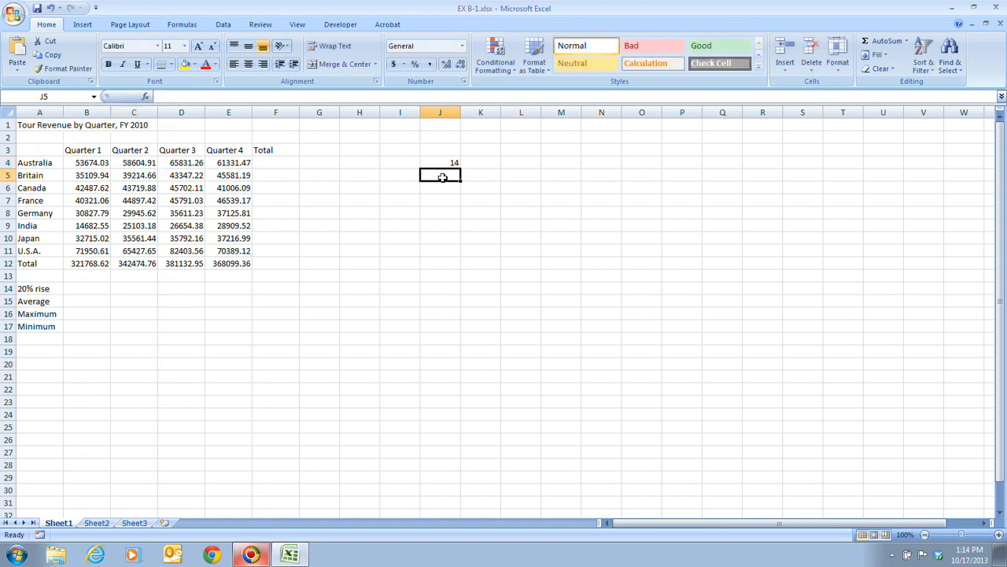
{"action": "right_click", "coordinate": [440, 174]}
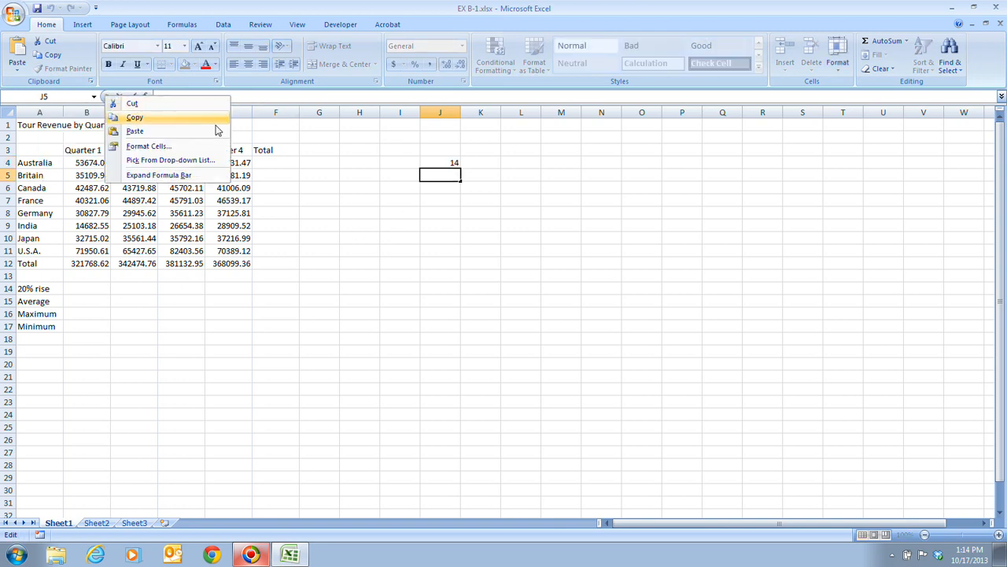
{"action": "type", "text": "=4+2*5"}
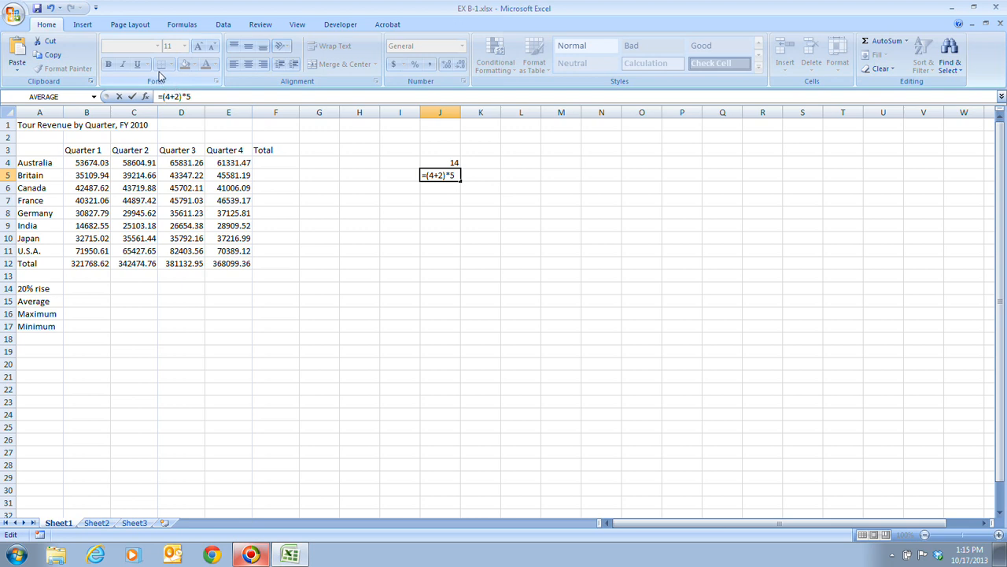
{"action": "mouse_move", "coordinate": [172, 85]}
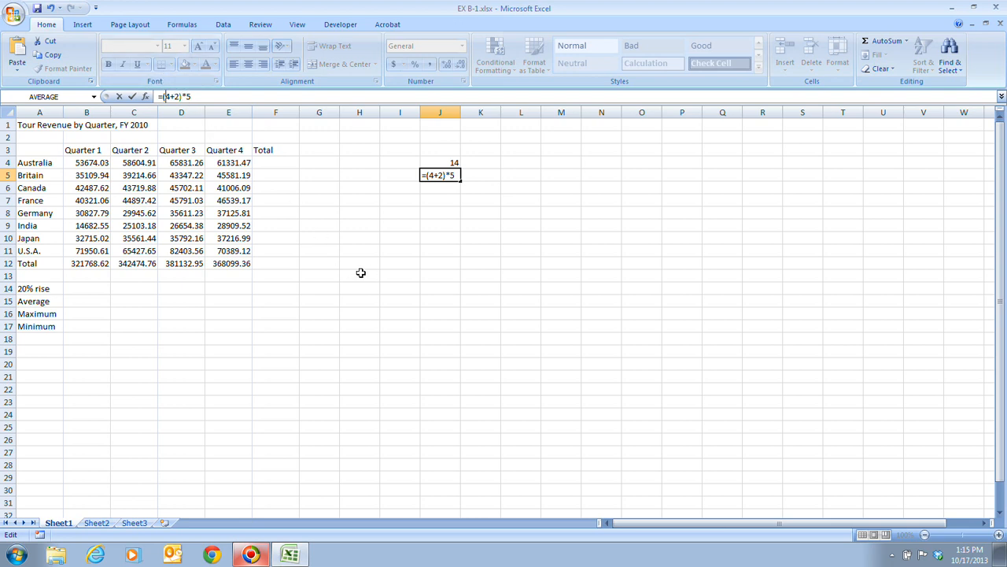
{"action": "key", "text": "enter"}
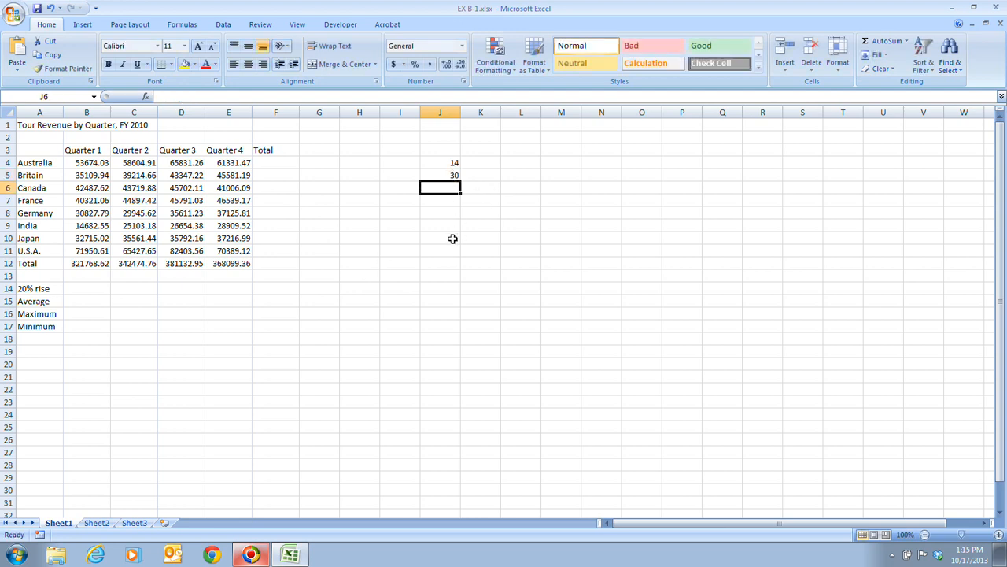
{"action": "left_click", "coordinate": [440, 175]}
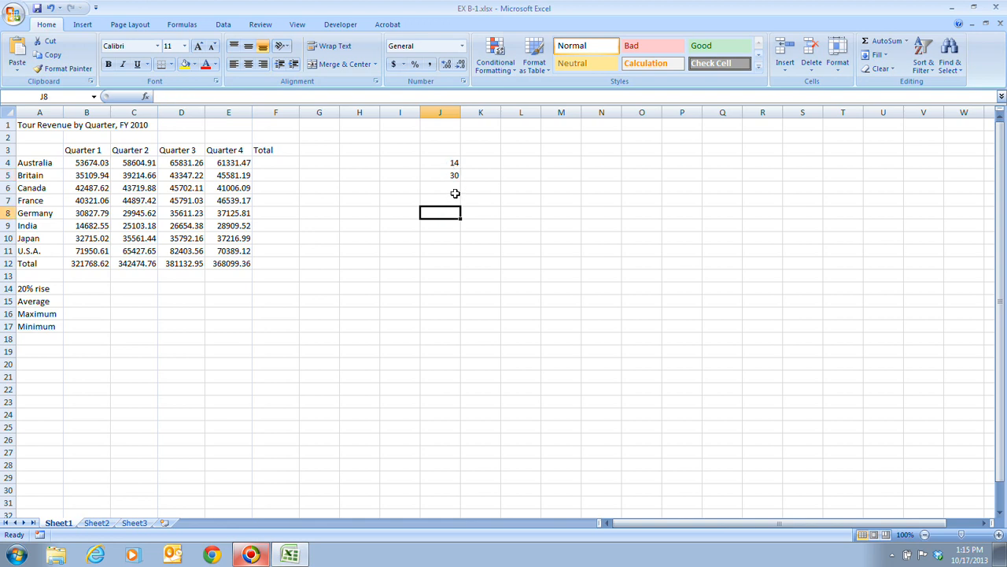
Step: Select the practice result cells J4:J5 in column J
{"action": "left_click_drag", "start_coordinate": [440, 162], "coordinate": [440, 174]}
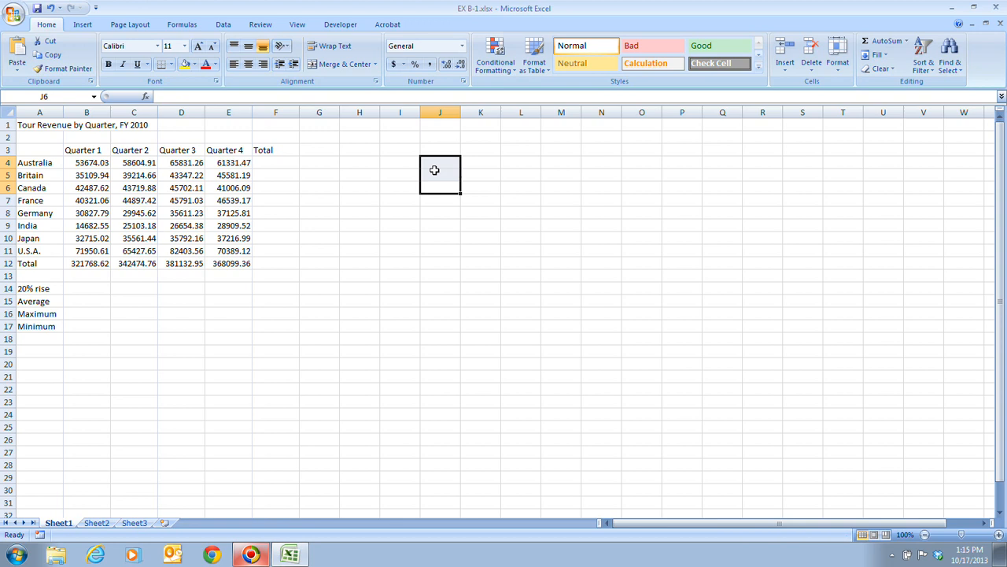
{"action": "mouse_move", "coordinate": [513, 367]}
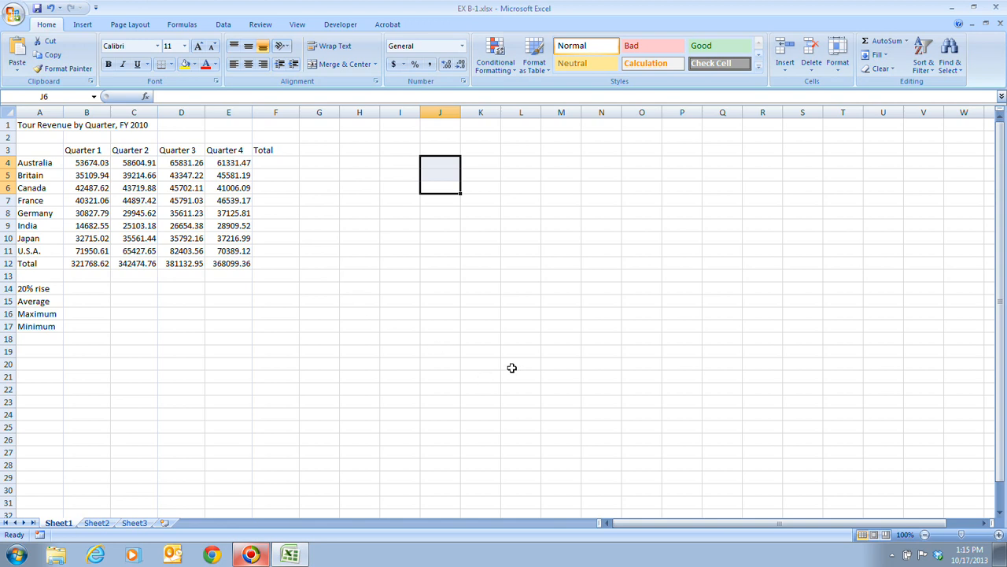
{"action": "mouse_move", "coordinate": [509, 361]}
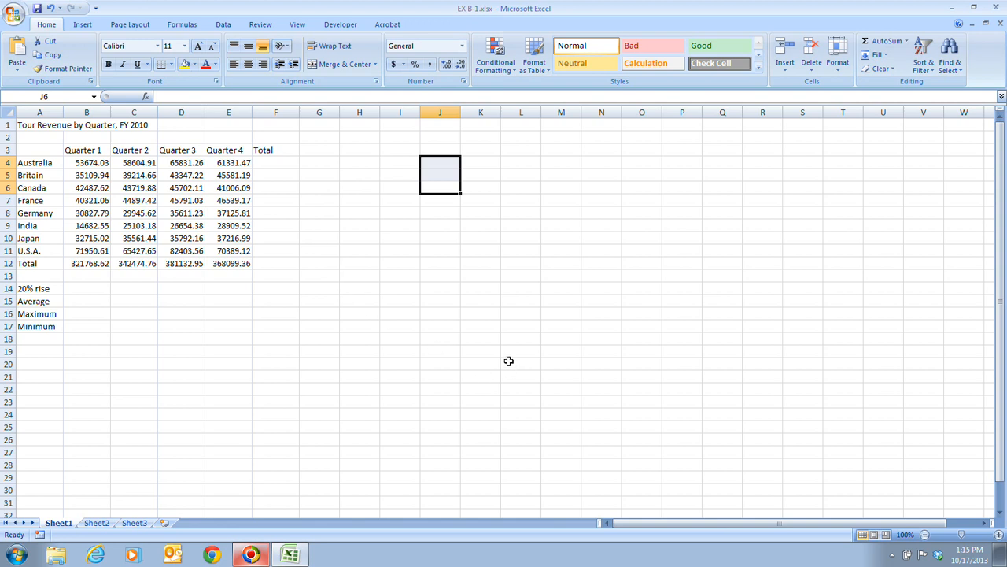
{"action": "mouse_move", "coordinate": [462, 18]}
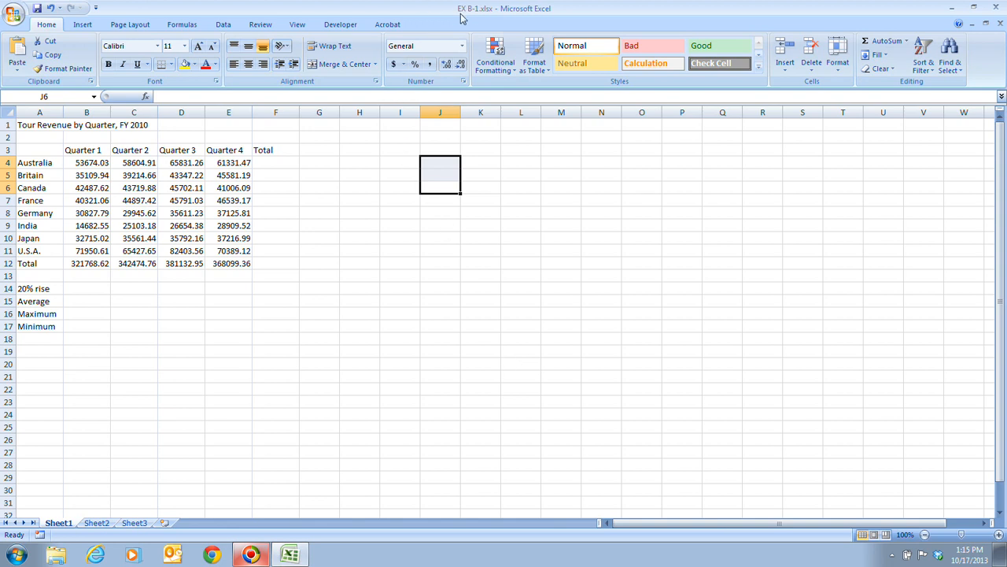
{"action": "mouse_move", "coordinate": [538, 37]}
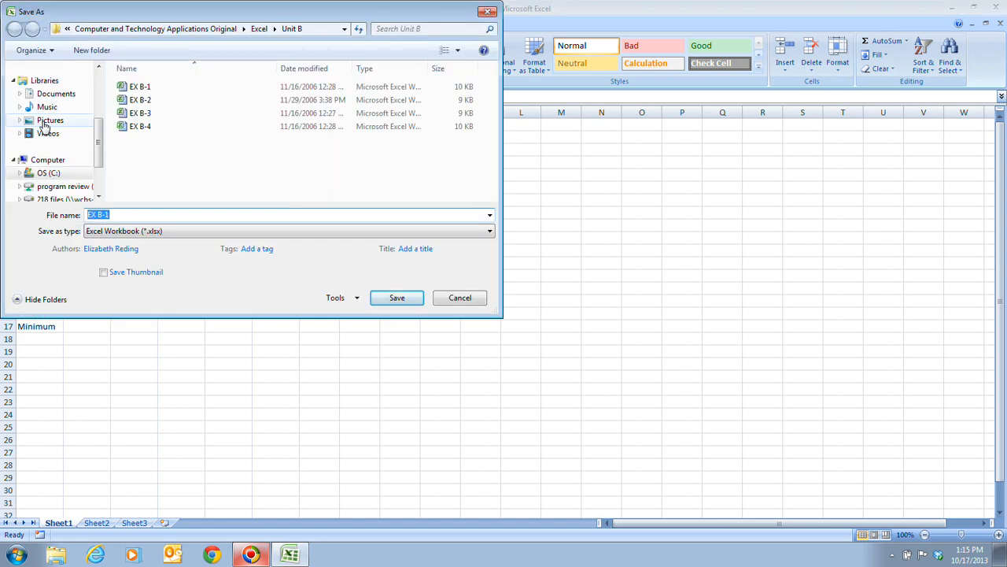
Step: Save to Documents as 'Tour Revenue Analysis', replacing the existing file
{"action": "left_click", "coordinate": [56, 93]}
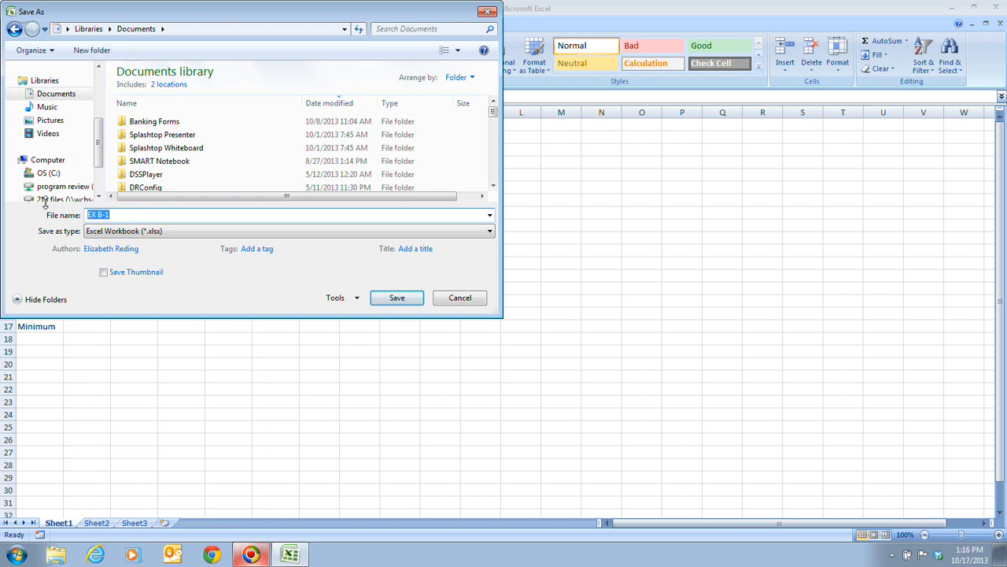
{"action": "type", "text": "Tour Reve"}
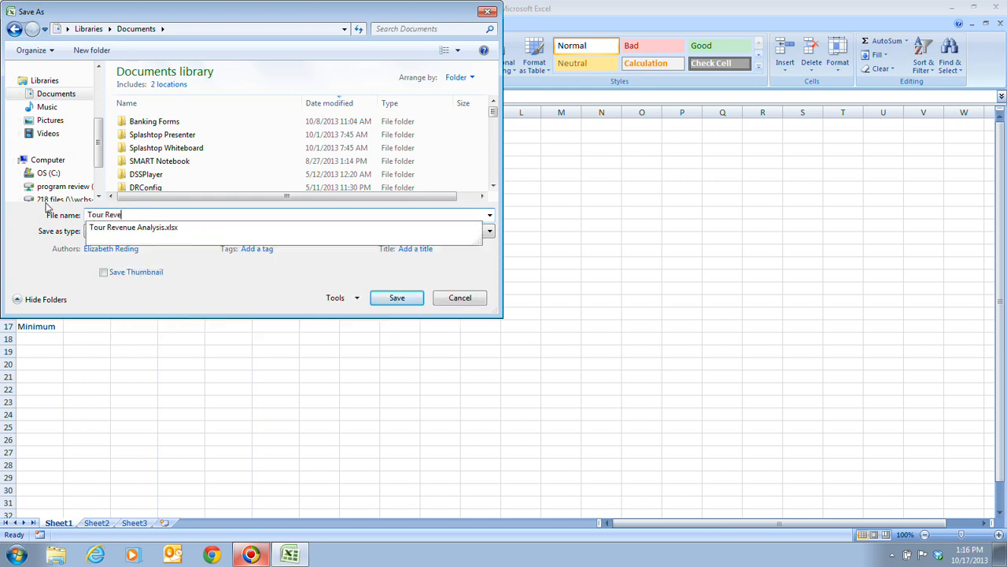
{"action": "type", "text": "nue Ana"}
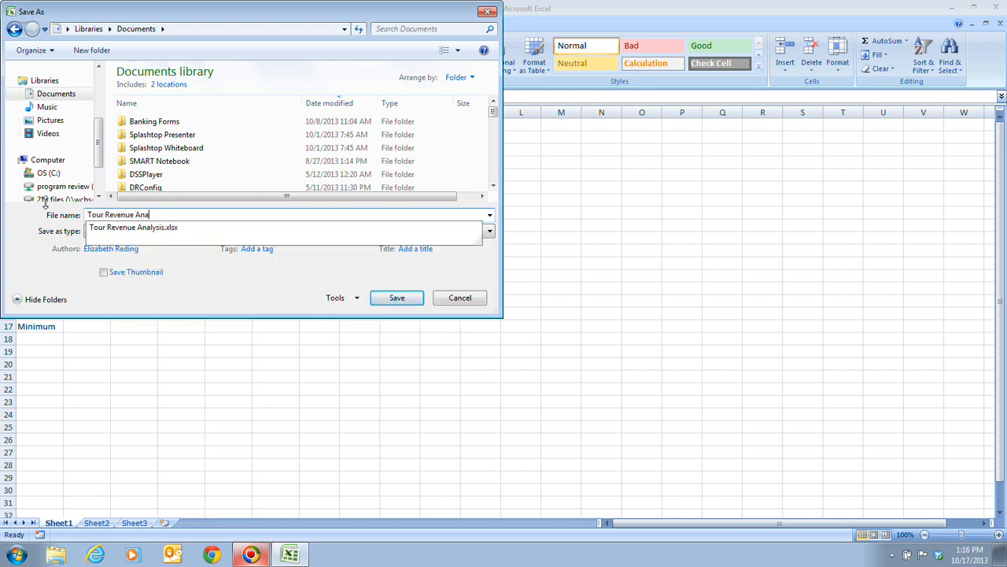
{"action": "type", "text": "lysis"}
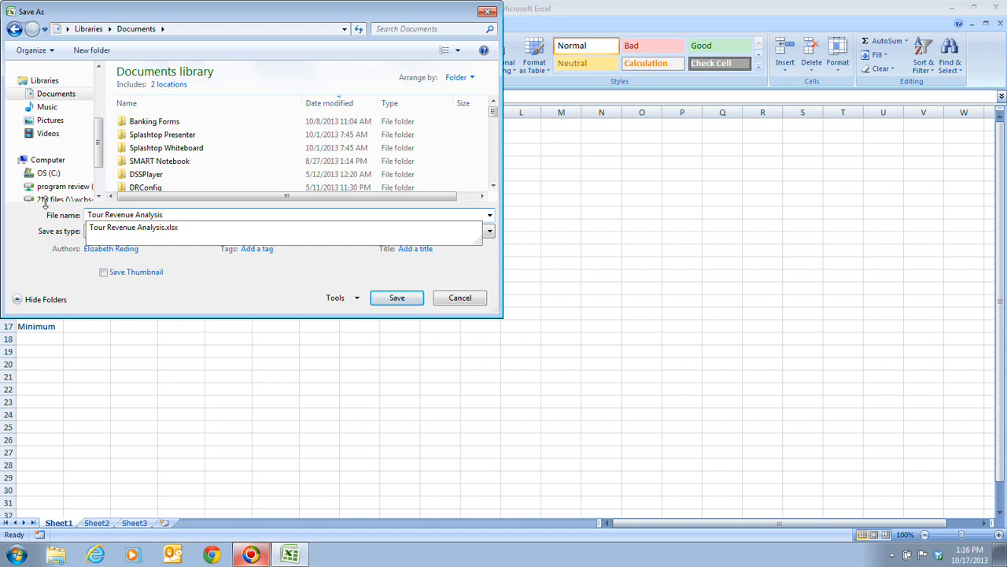
{"action": "left_click", "coordinate": [396, 298]}
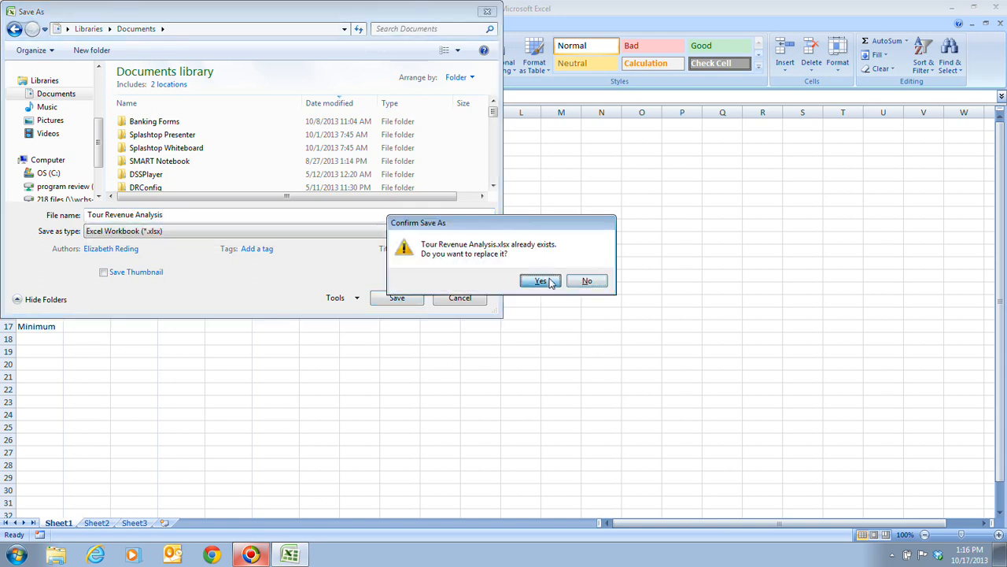
{"action": "left_click", "coordinate": [540, 281]}
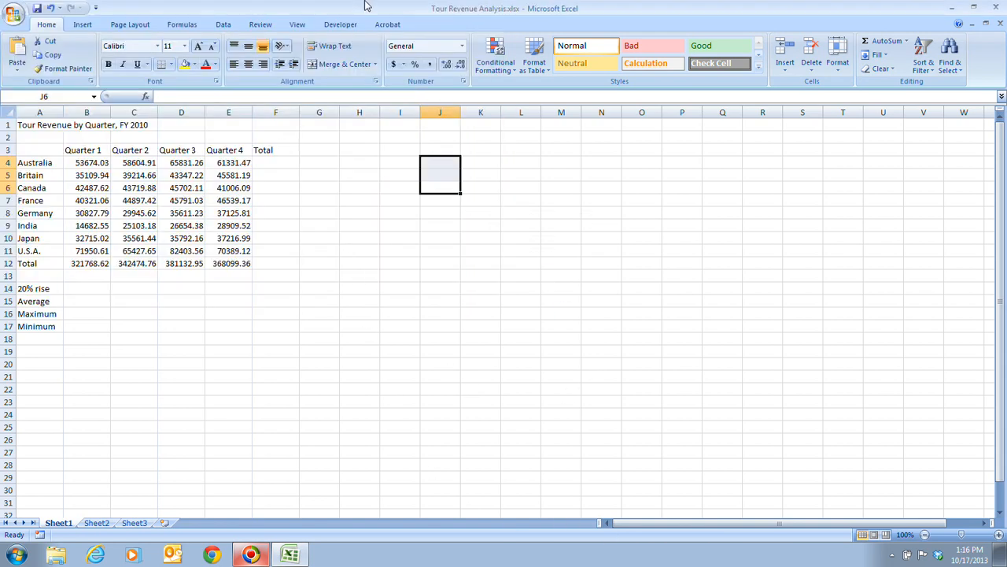
{"action": "mouse_move", "coordinate": [548, 376]}
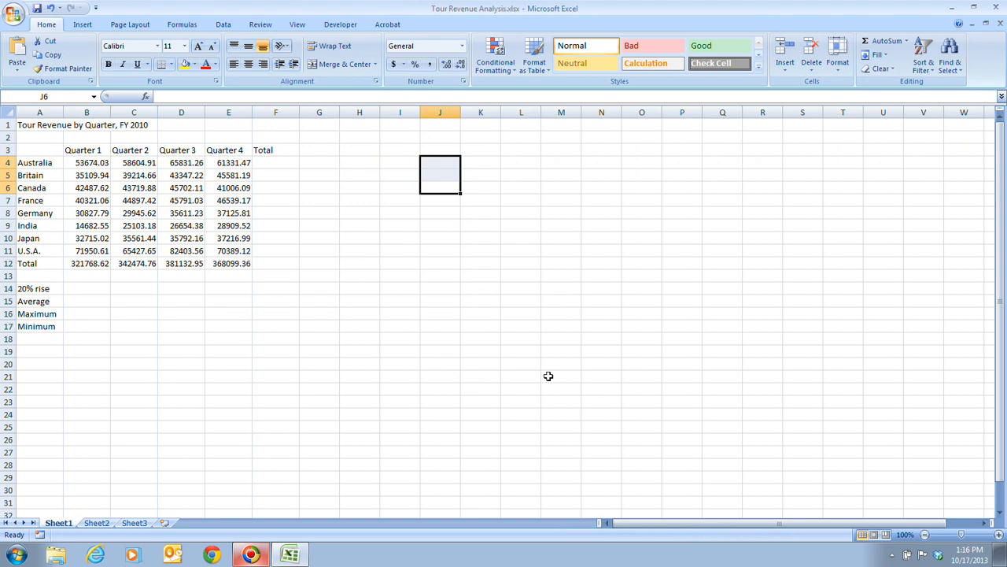
{"action": "mouse_move", "coordinate": [475, 374]}
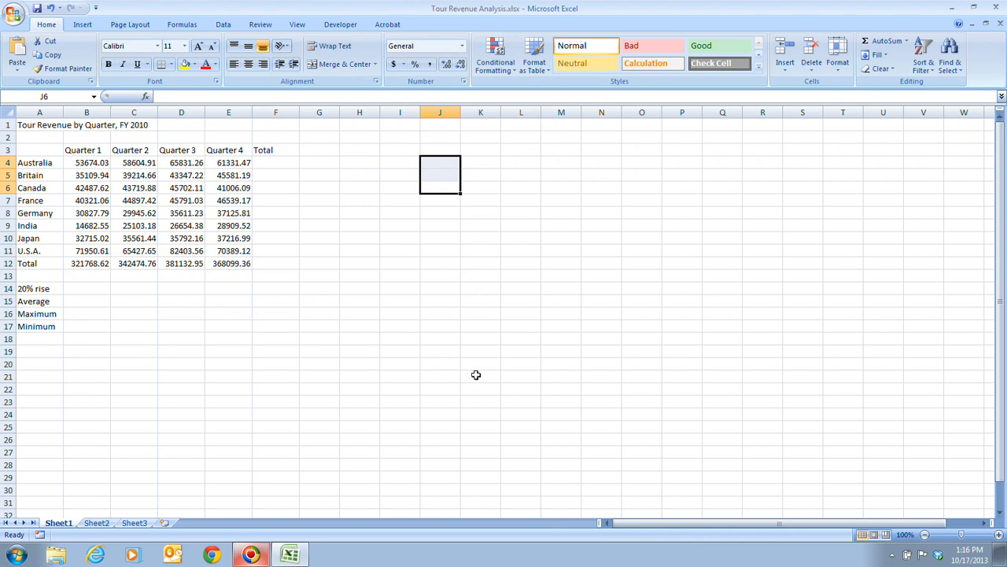
{"action": "mouse_move", "coordinate": [493, 370]}
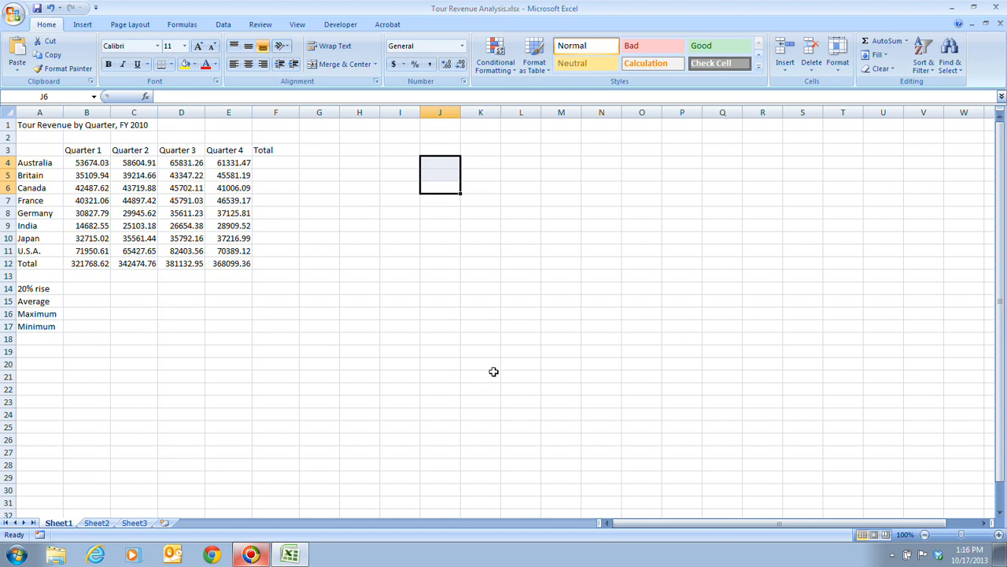
{"action": "mouse_move", "coordinate": [90, 289]}
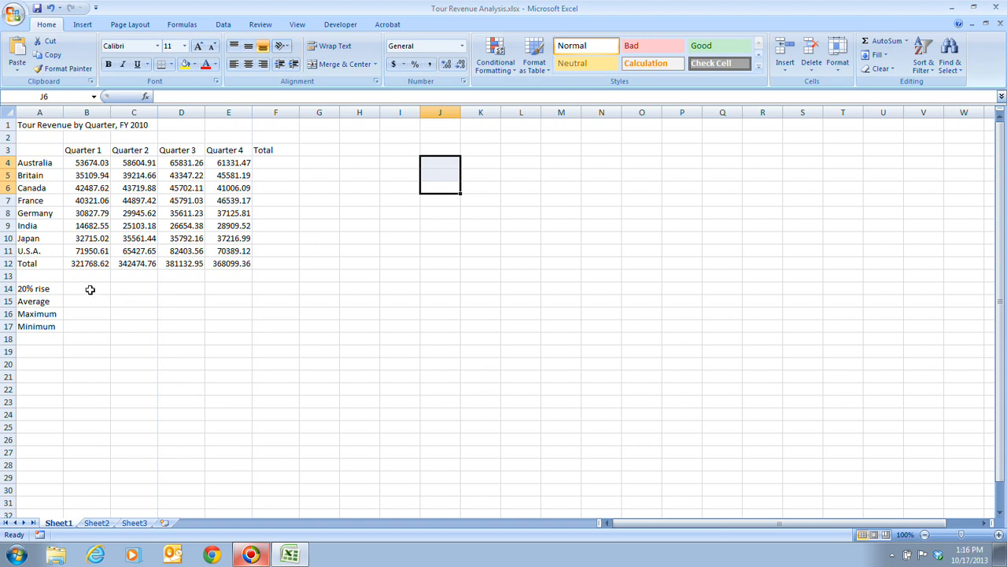
Step: Select B14 beside the 20% rise label and begin a formula with =
{"action": "left_click", "coordinate": [87, 289]}
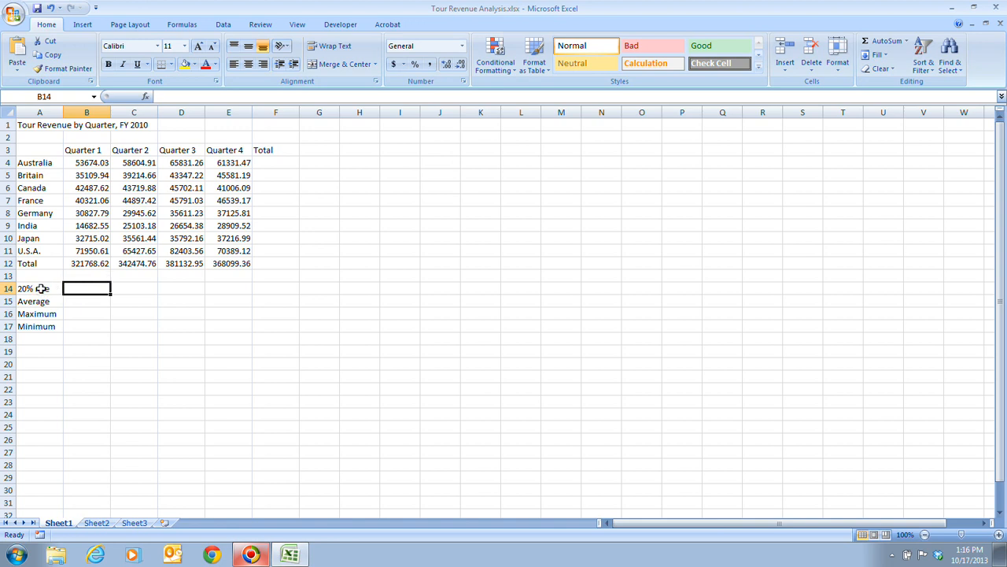
{"action": "type", "text": "rise"}
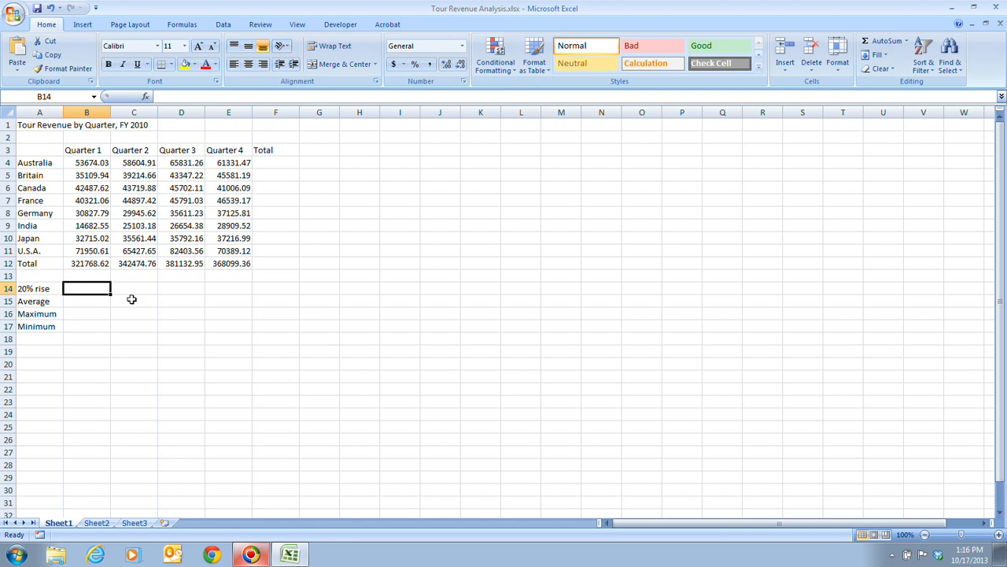
{"action": "mouse_move", "coordinate": [158, 329]}
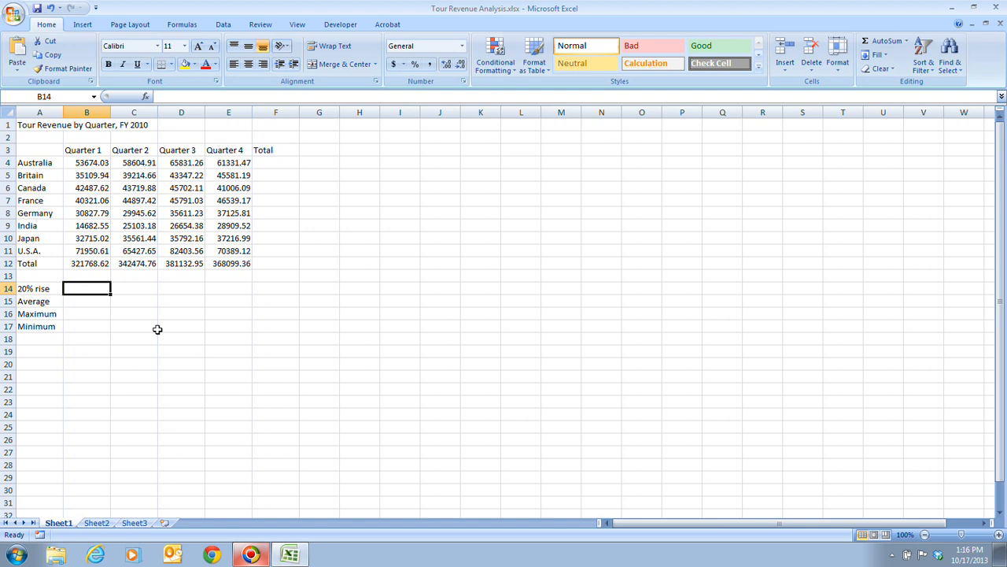
{"action": "type", "text": "="}
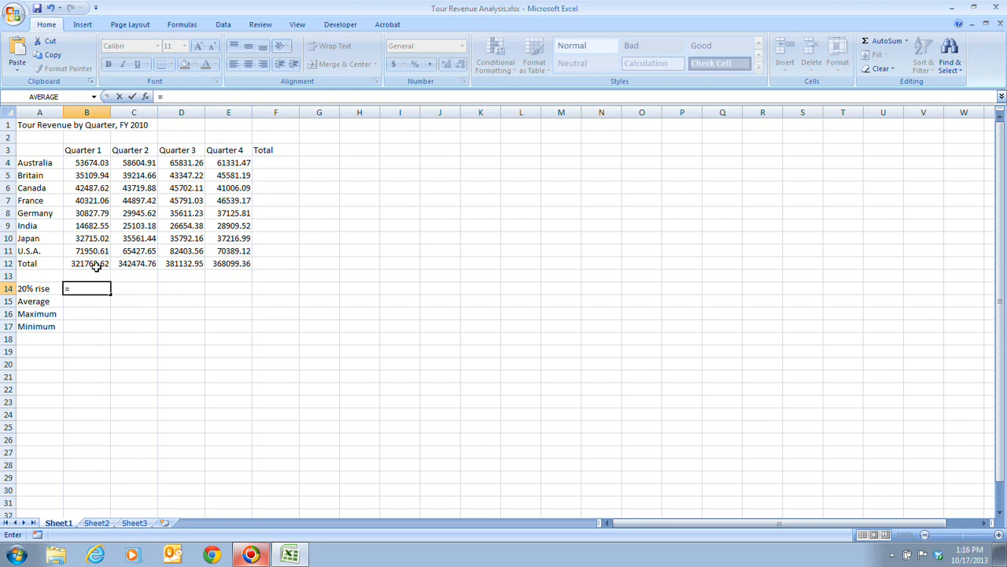
Step: Build =B12+B12*0.2 in B14, giving 386122.344 for Quarter 1
{"action": "left_click", "coordinate": [87, 263]}
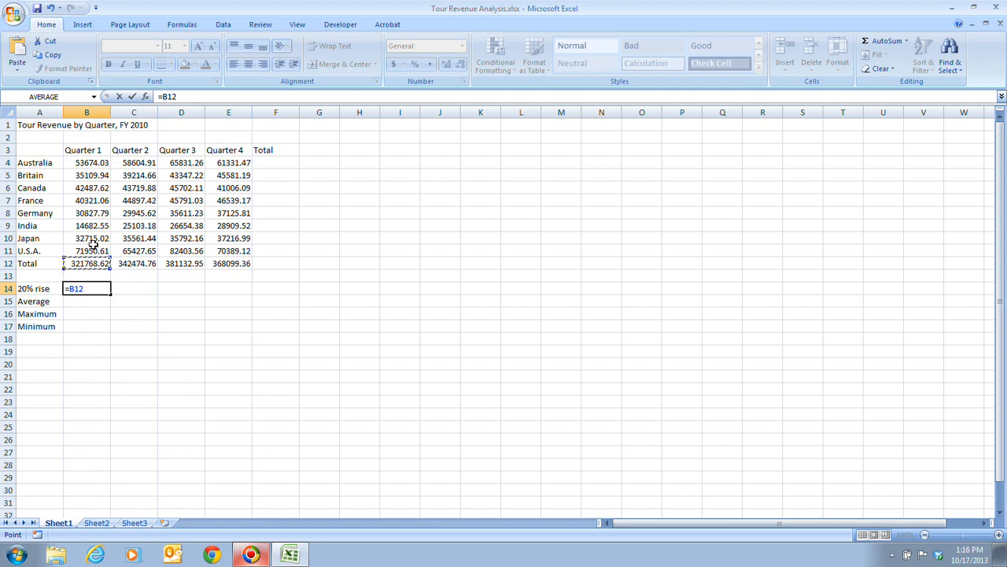
{"action": "mouse_move", "coordinate": [212, 348]}
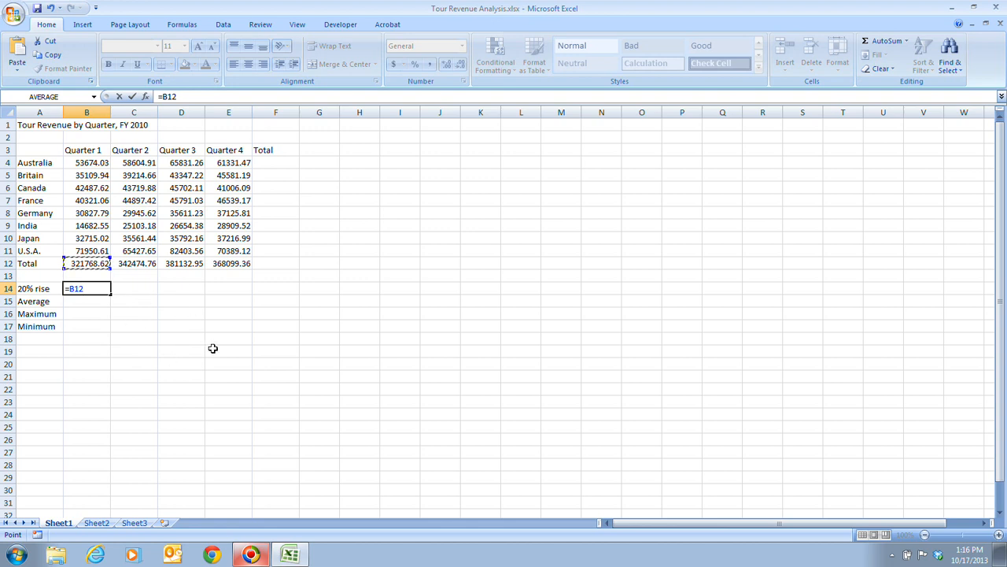
{"action": "mouse_move", "coordinate": [229, 364]}
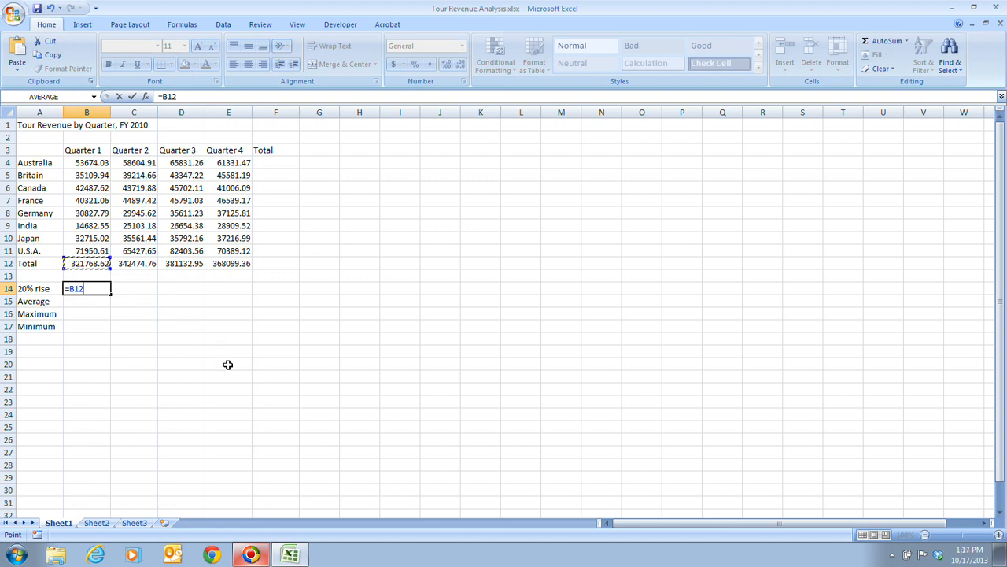
{"action": "type", "text": "+"}
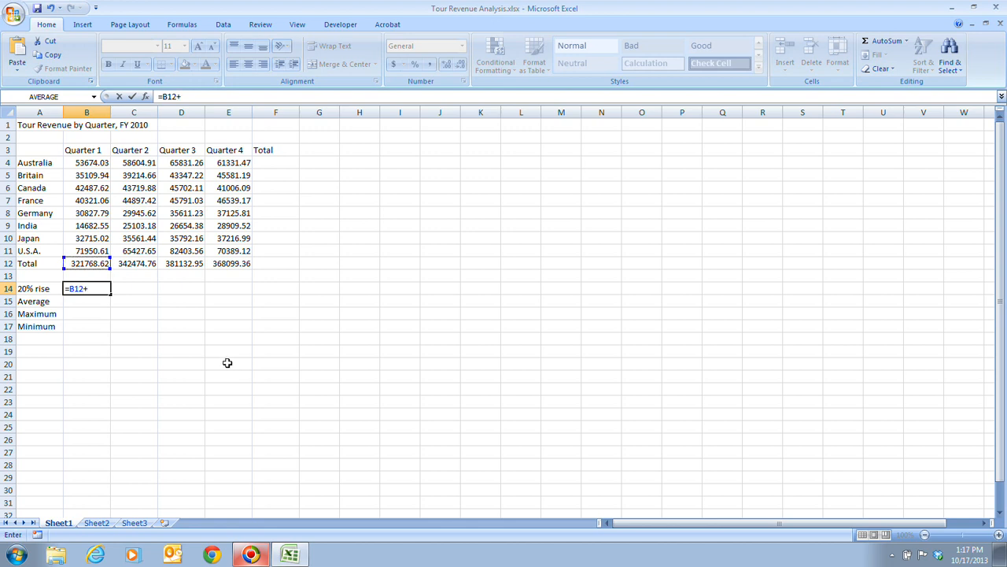
{"action": "mouse_move", "coordinate": [308, 454]}
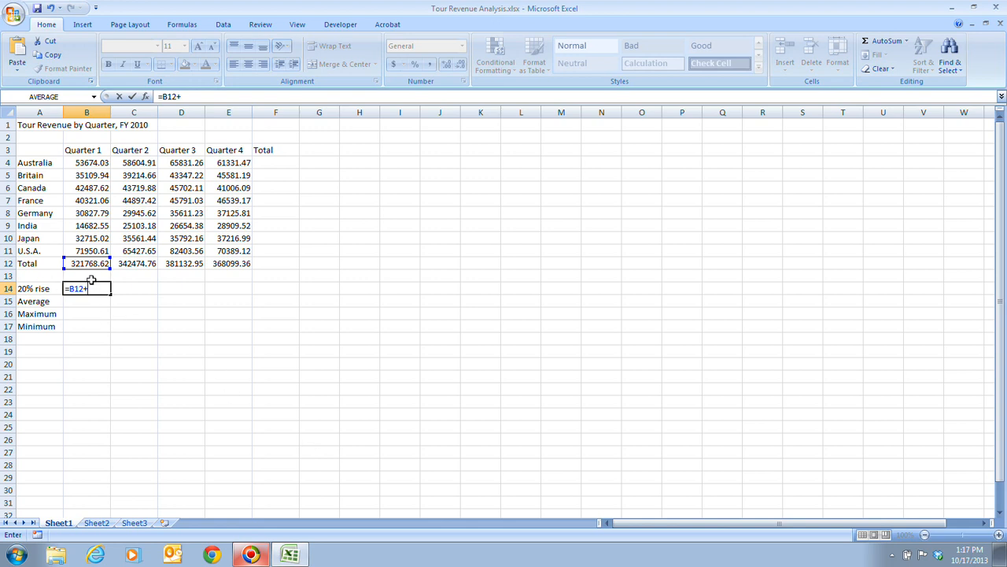
{"action": "left_click", "coordinate": [87, 263]}
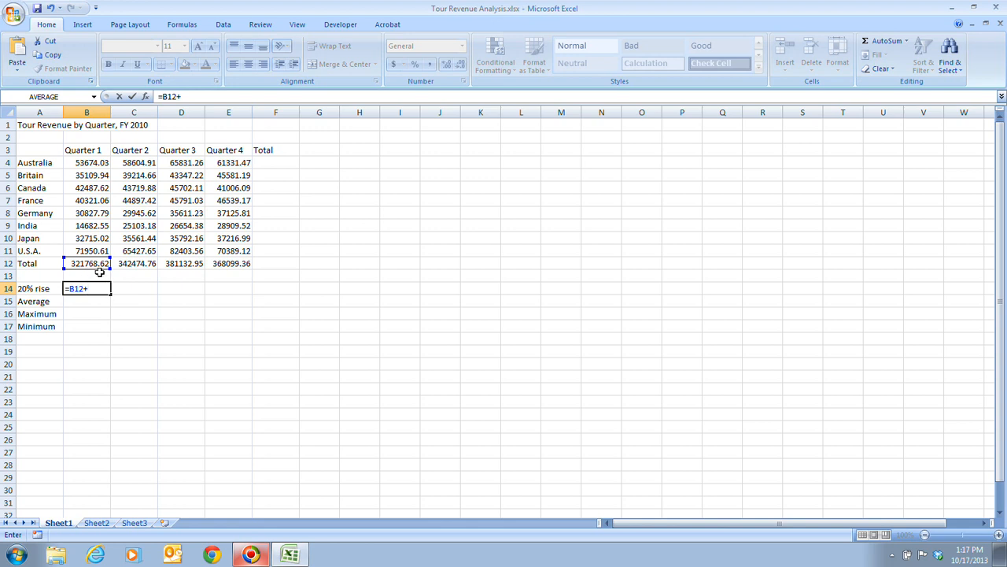
{"action": "left_click", "coordinate": [86, 263]}
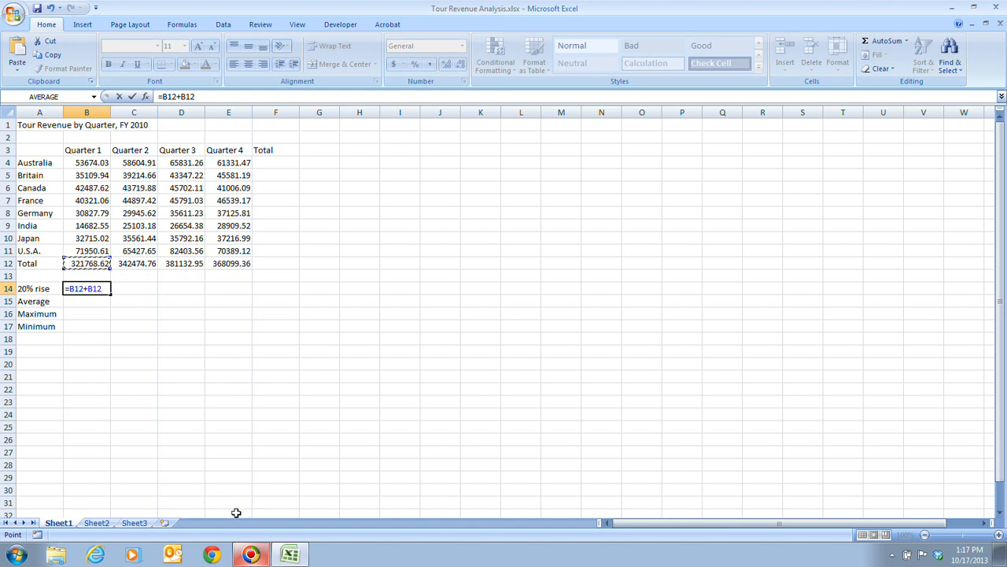
{"action": "type", "text": "*"}
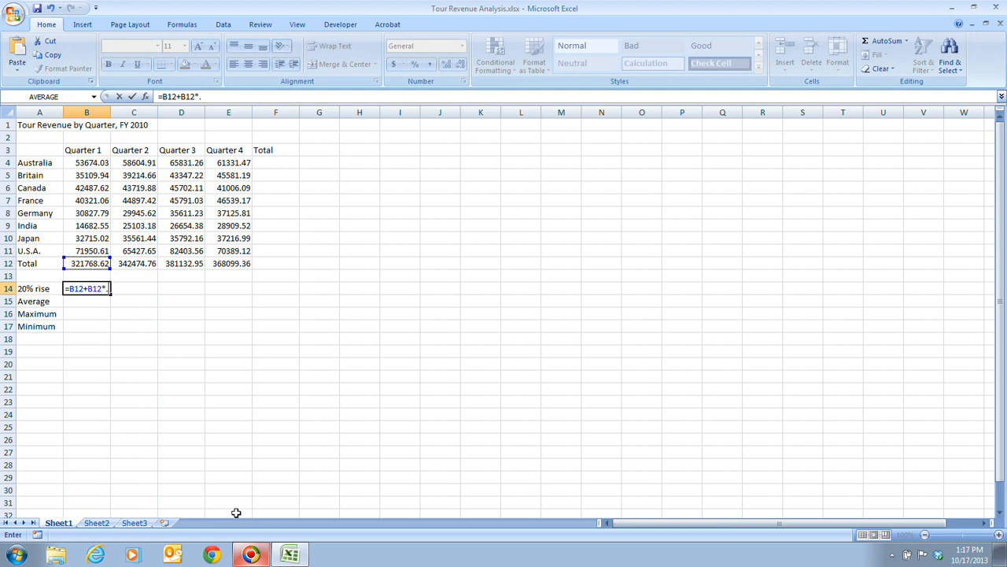
{"action": "type", "text": "2"}
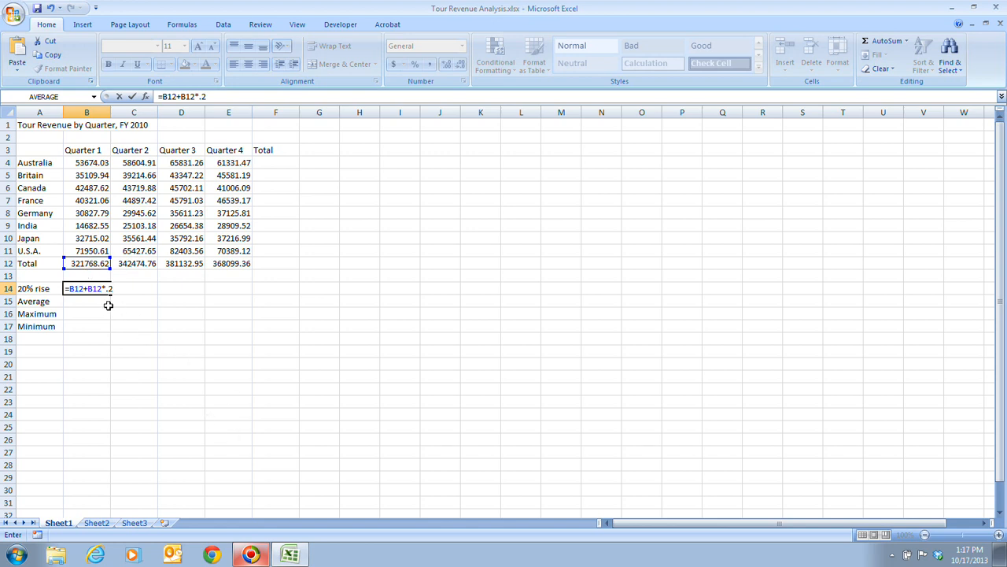
{"action": "mouse_move", "coordinate": [142, 348]}
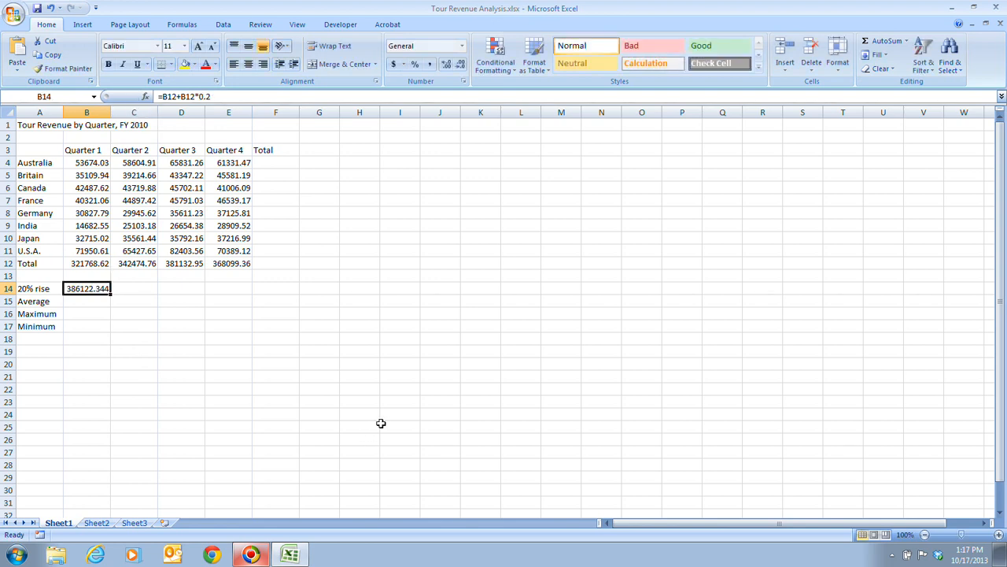
{"action": "mouse_move", "coordinate": [387, 418]}
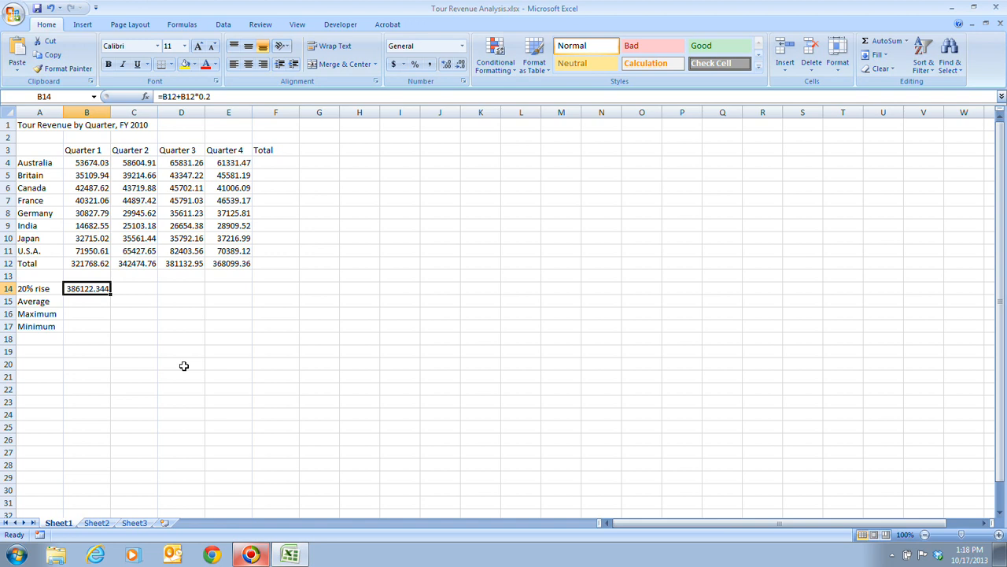
{"action": "left_click", "coordinate": [134, 289]}
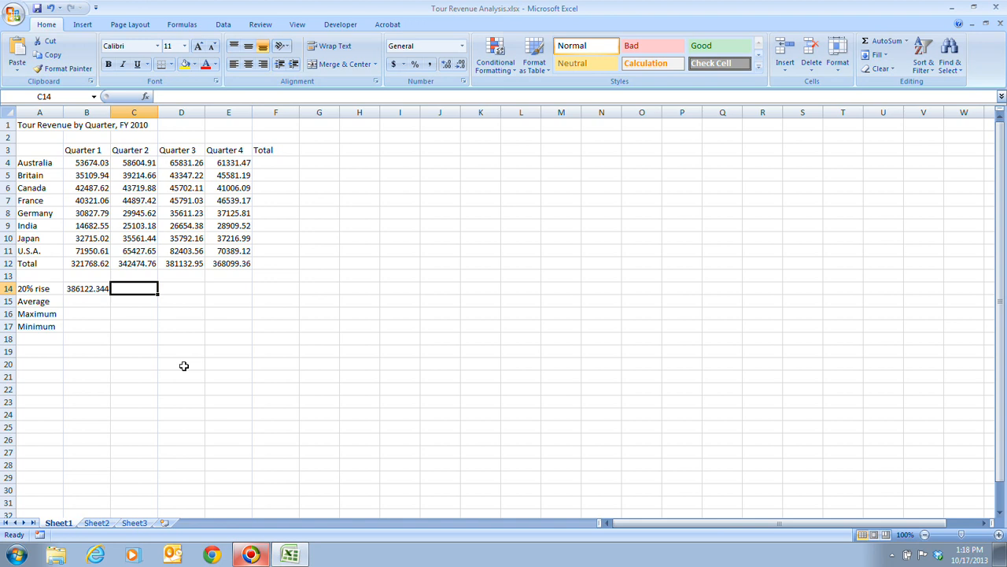
Step: Enter =C12+C12*0.2 in C14, giving 410969.712 for Quarter 2
{"action": "type", "text": "="}
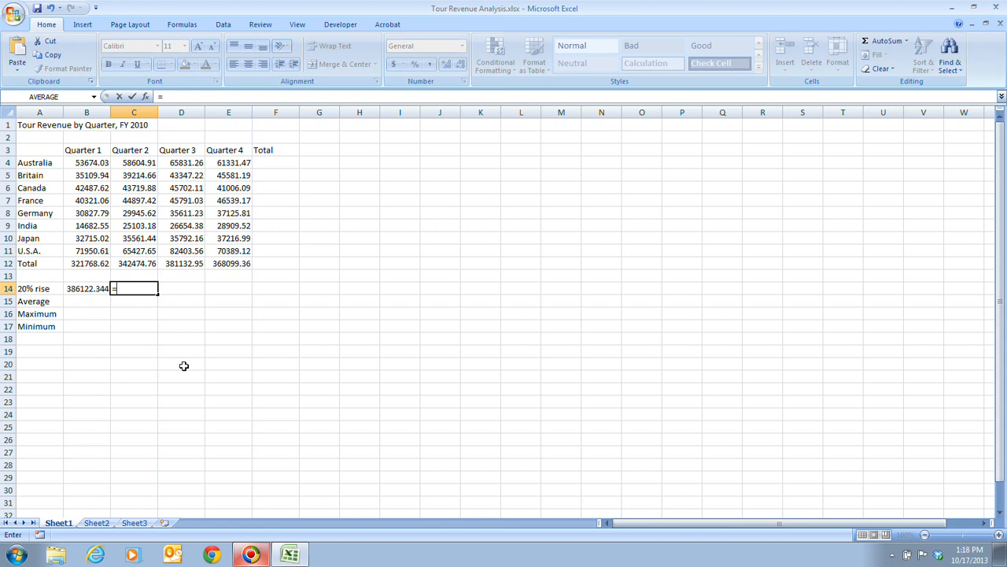
{"action": "left_click", "coordinate": [134, 263]}
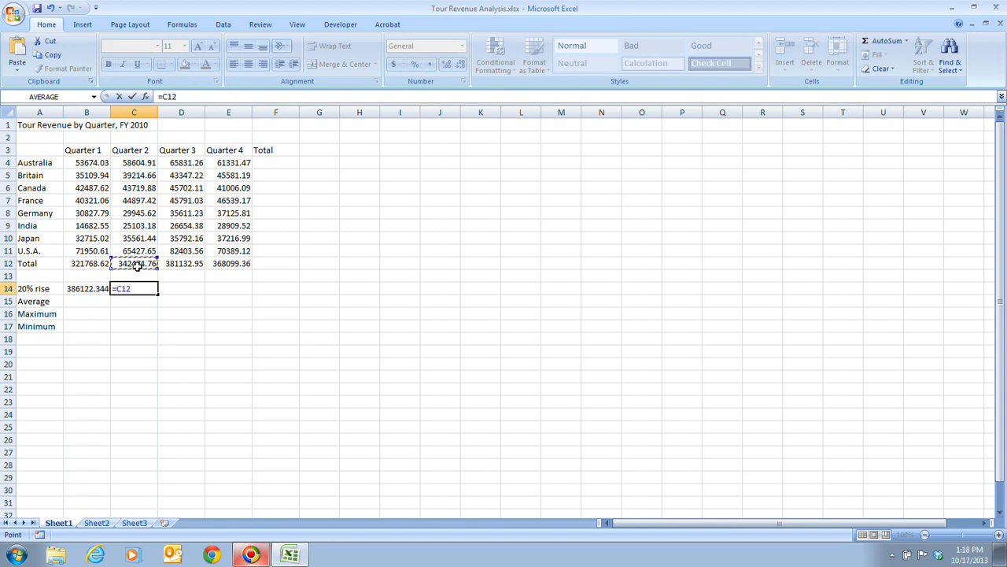
{"action": "type", "text": "+"}
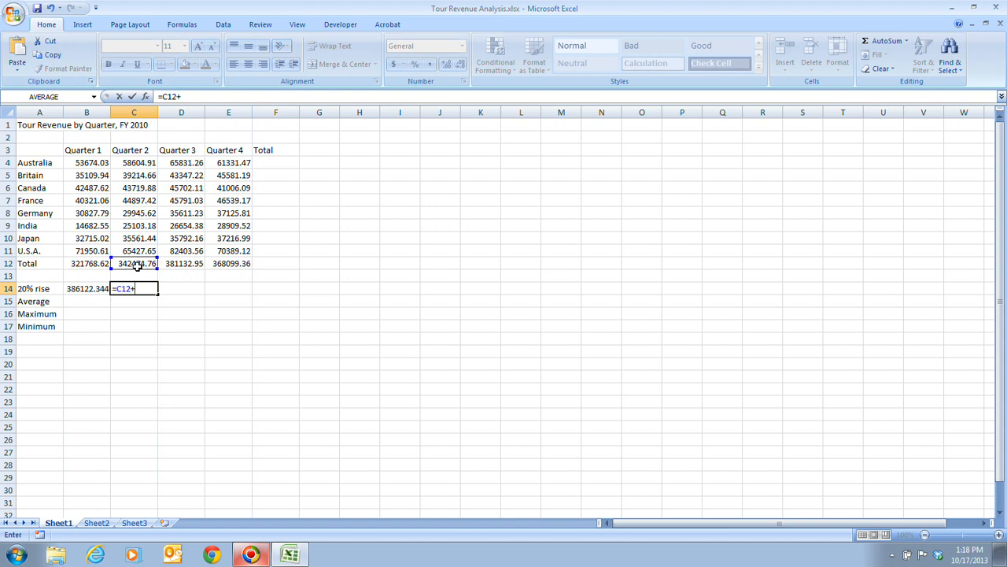
{"action": "left_click", "coordinate": [134, 263]}
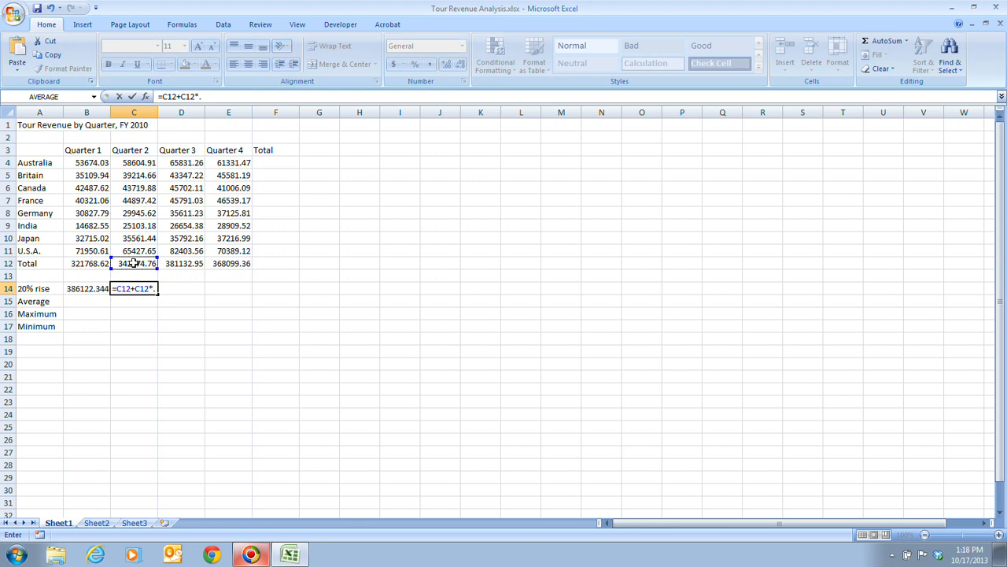
{"action": "type", "text": "2"}
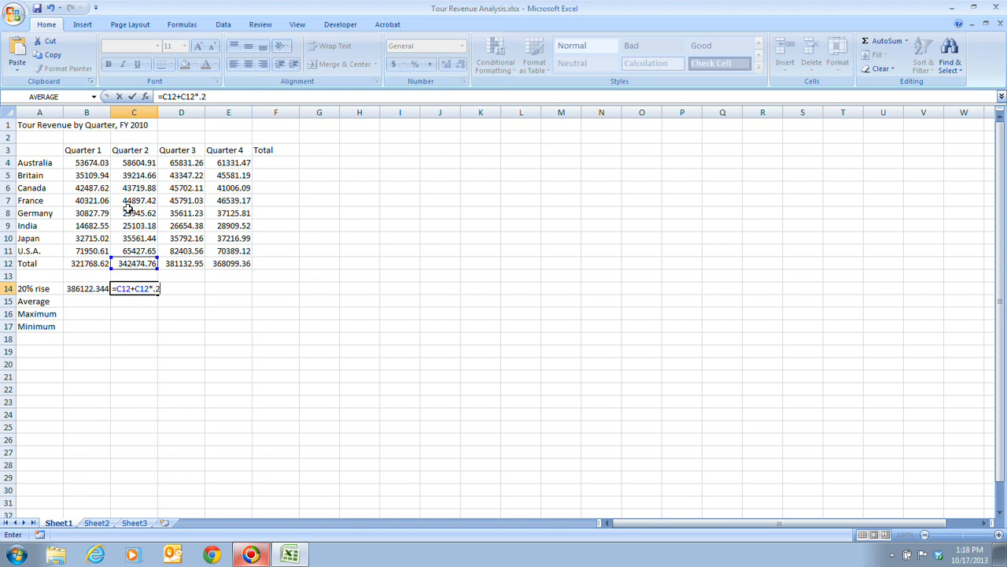
{"action": "key", "text": "enter"}
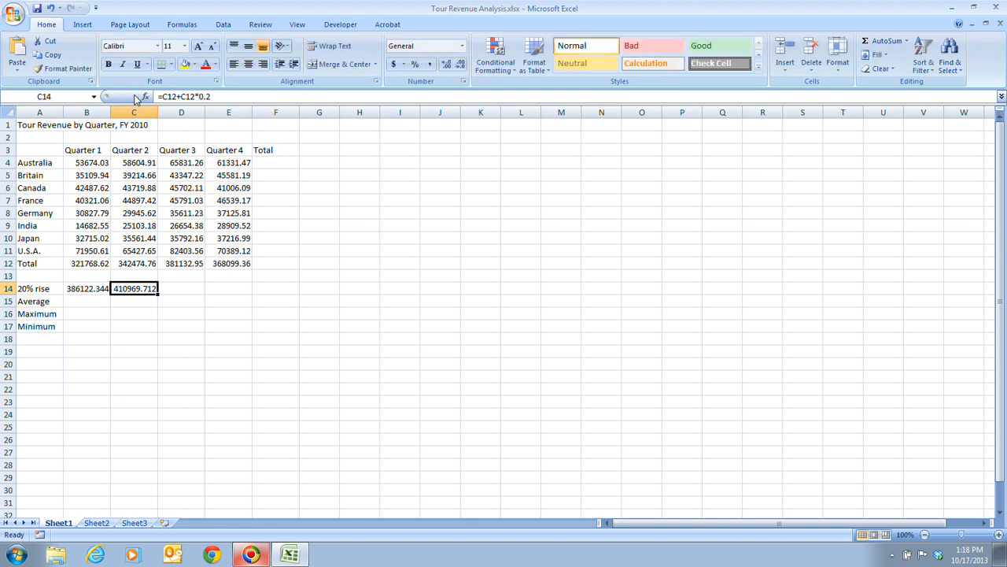
{"action": "mouse_move", "coordinate": [336, 421]}
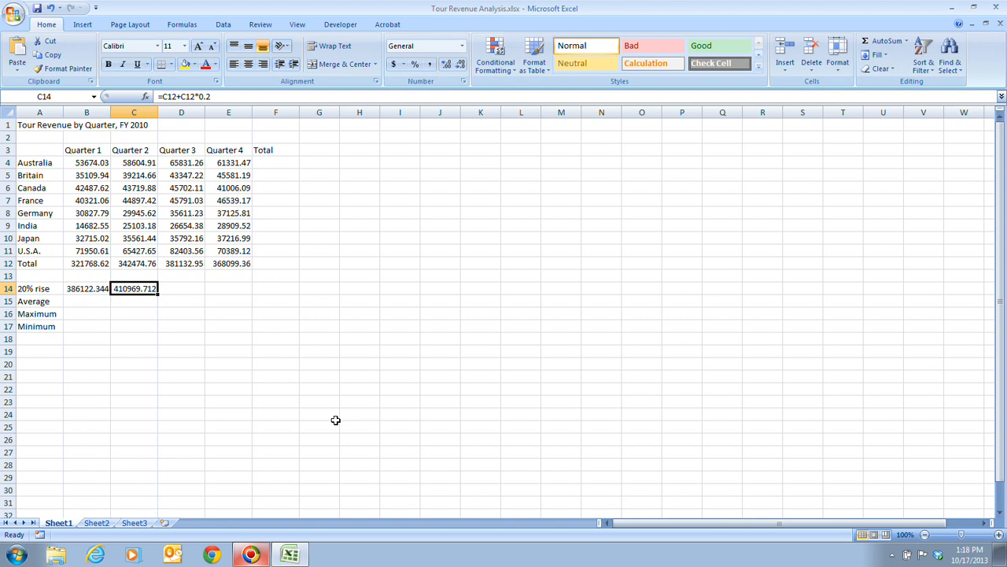
{"action": "mouse_move", "coordinate": [123, 288]}
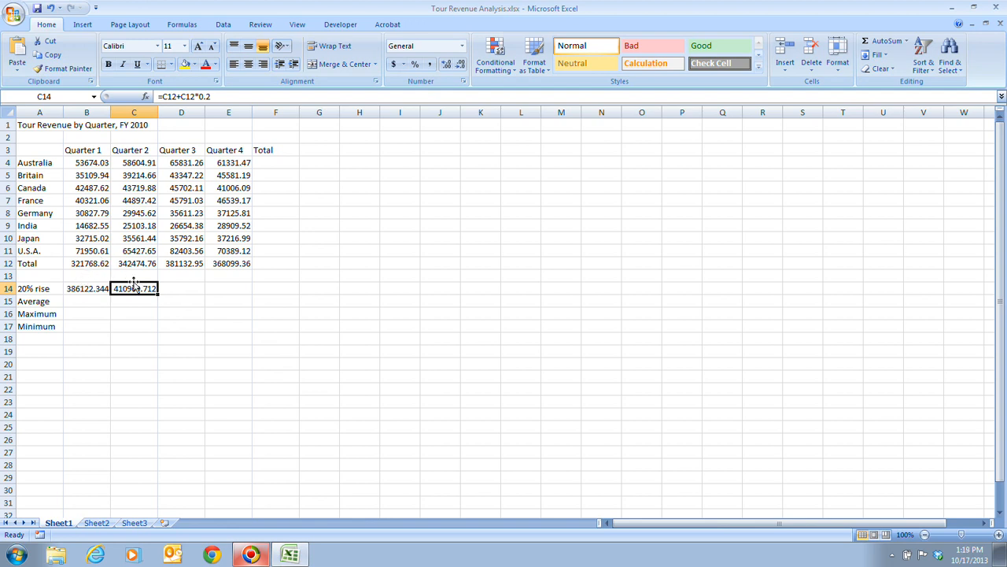
{"action": "mouse_move", "coordinate": [197, 306]}
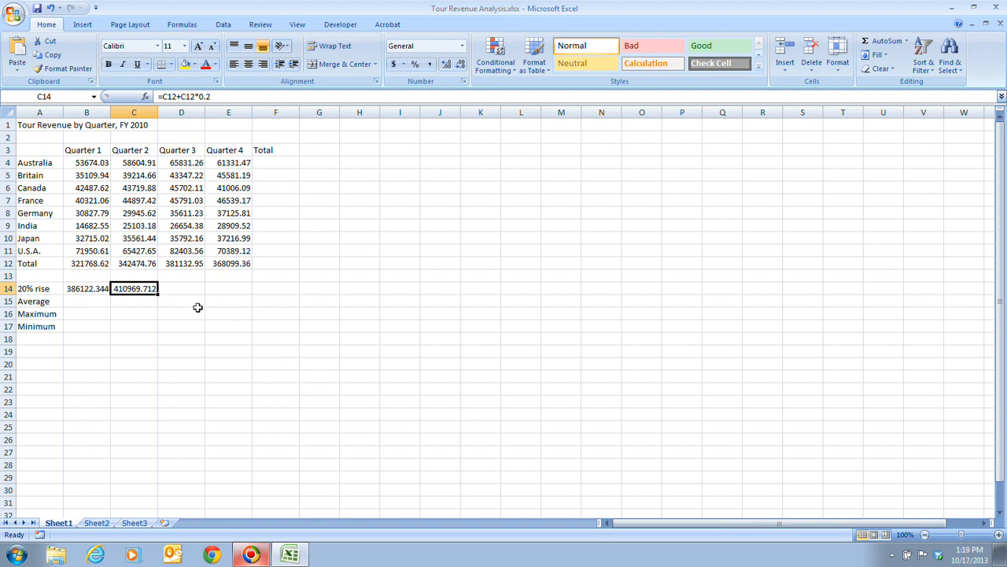
{"action": "mouse_move", "coordinate": [193, 299]}
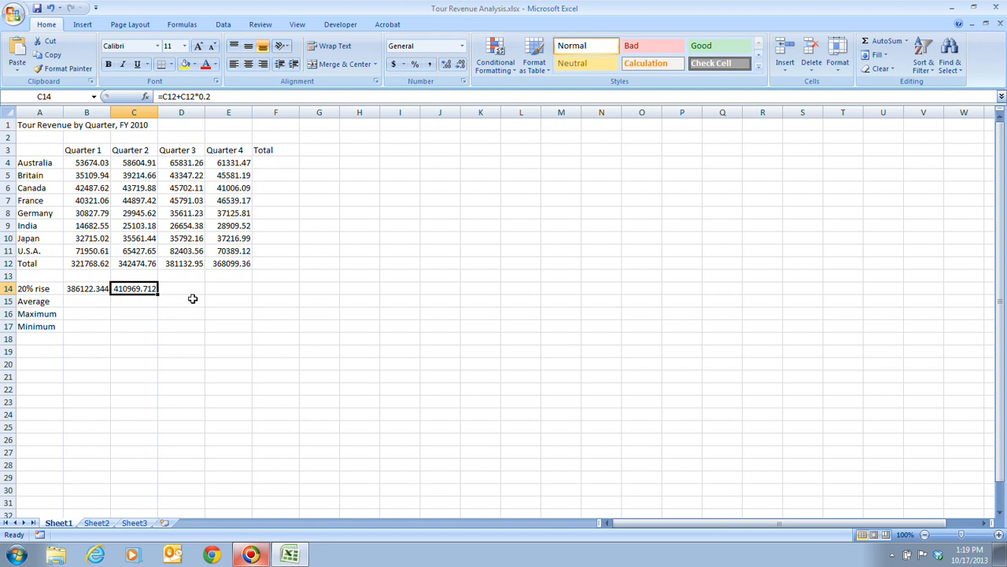
{"action": "mouse_move", "coordinate": [196, 339]}
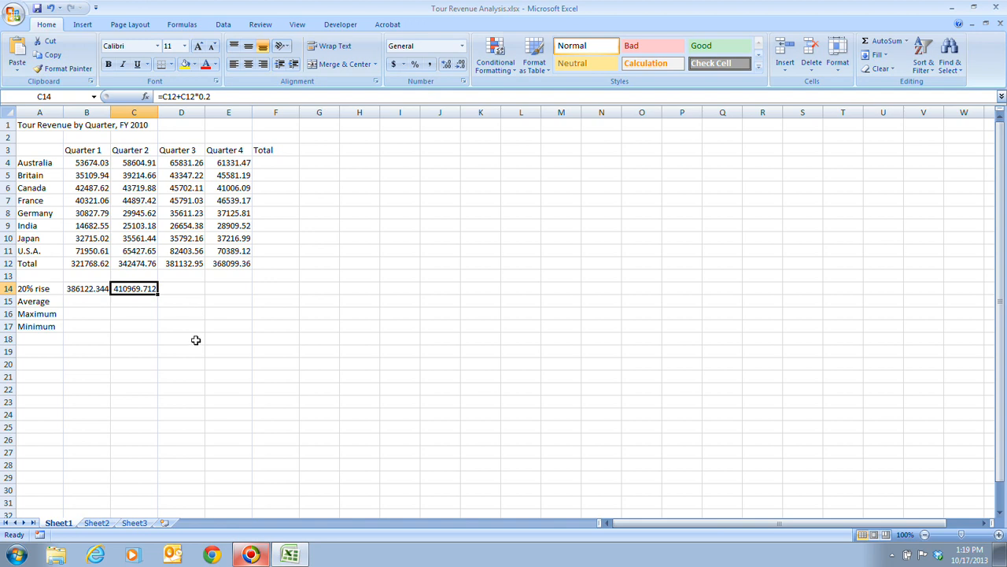
{"action": "mouse_move", "coordinate": [210, 339]}
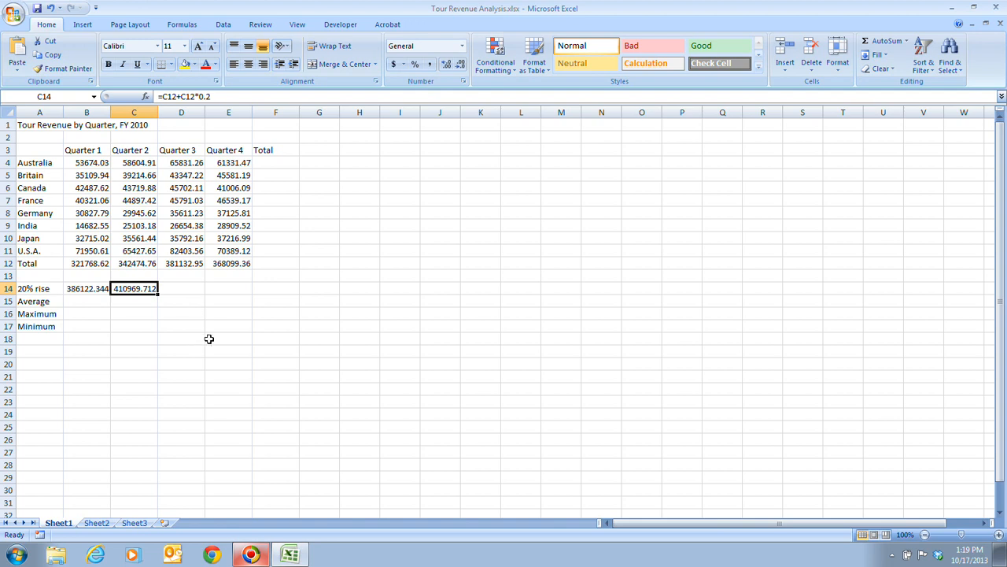
{"action": "mouse_move", "coordinate": [199, 360]}
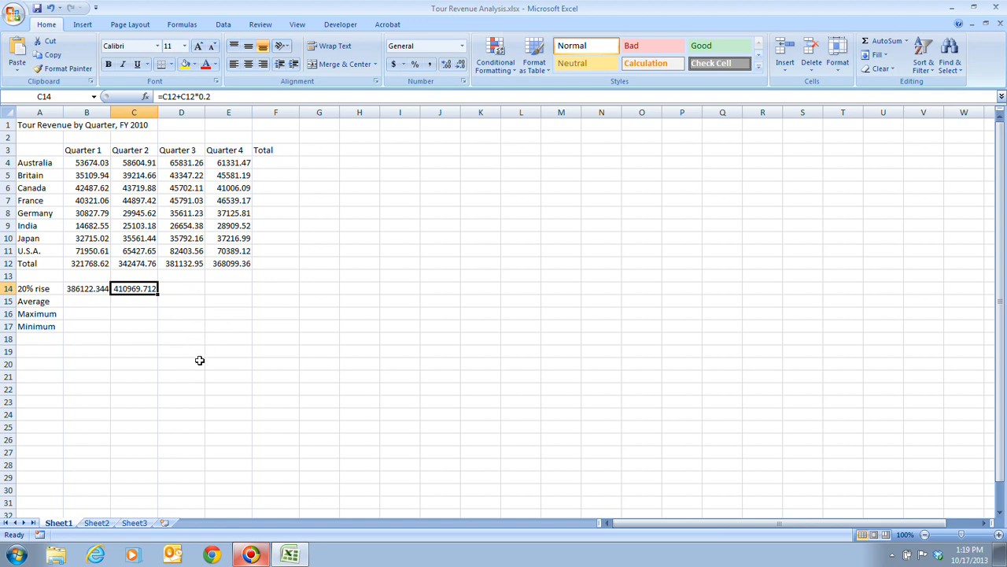
{"action": "mouse_move", "coordinate": [214, 354]}
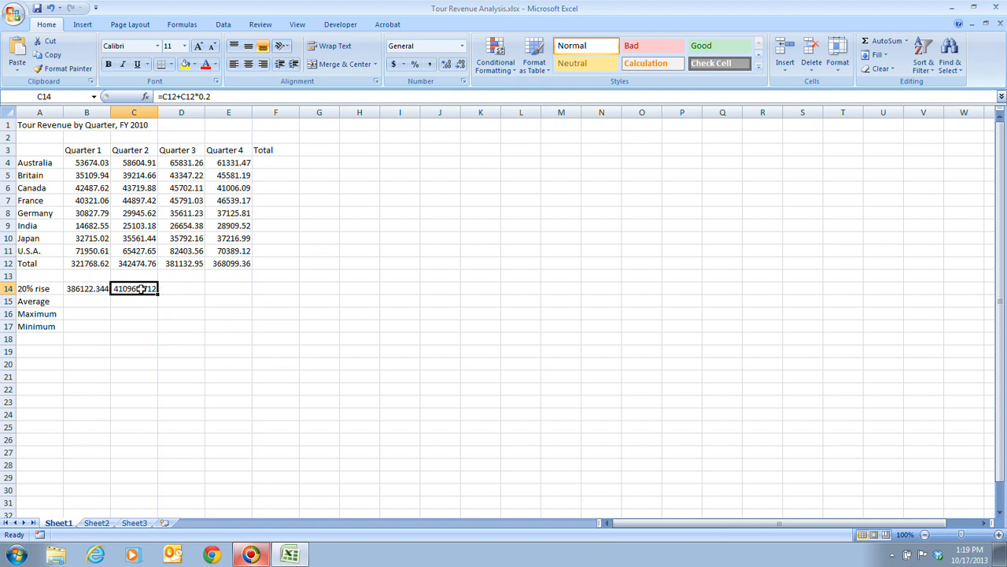
Step: Fill C14's formula right into D14:E14, giving 457359.54 and 441719.232
{"action": "left_click_drag", "start_coordinate": [134, 288], "coordinate": [229, 288]}
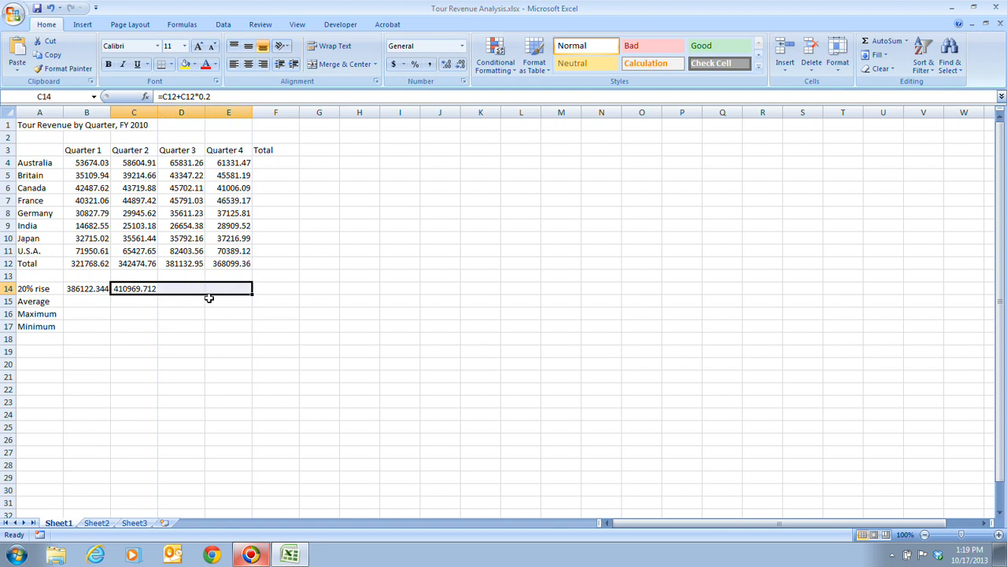
{"action": "mouse_move", "coordinate": [371, 335]}
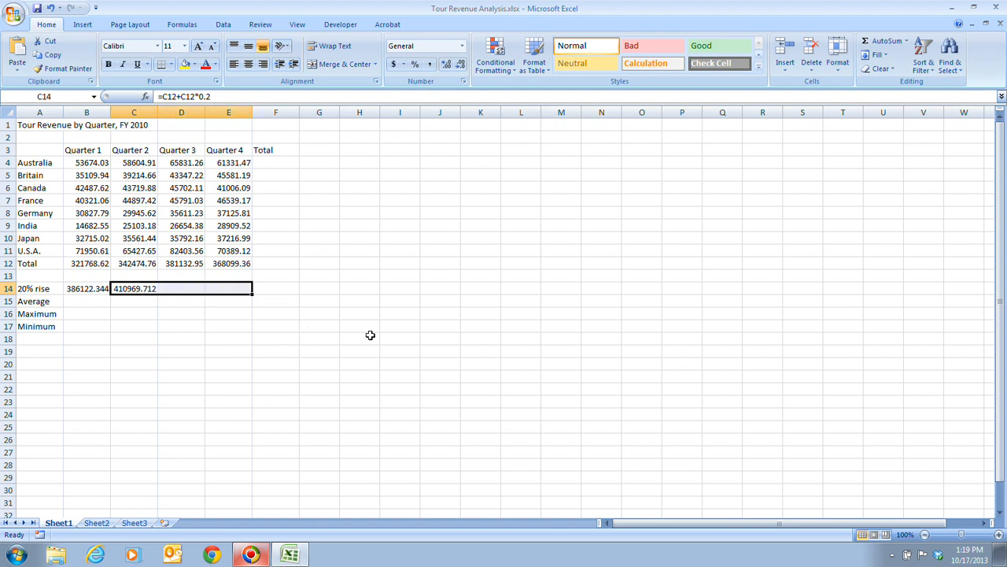
{"action": "mouse_move", "coordinate": [653, 305]}
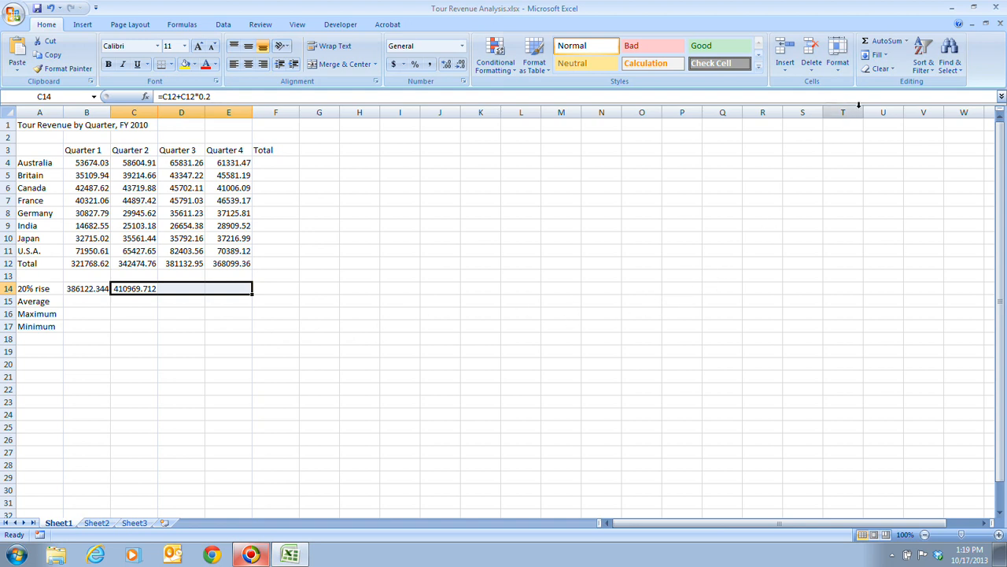
{"action": "left_click", "coordinate": [880, 55]}
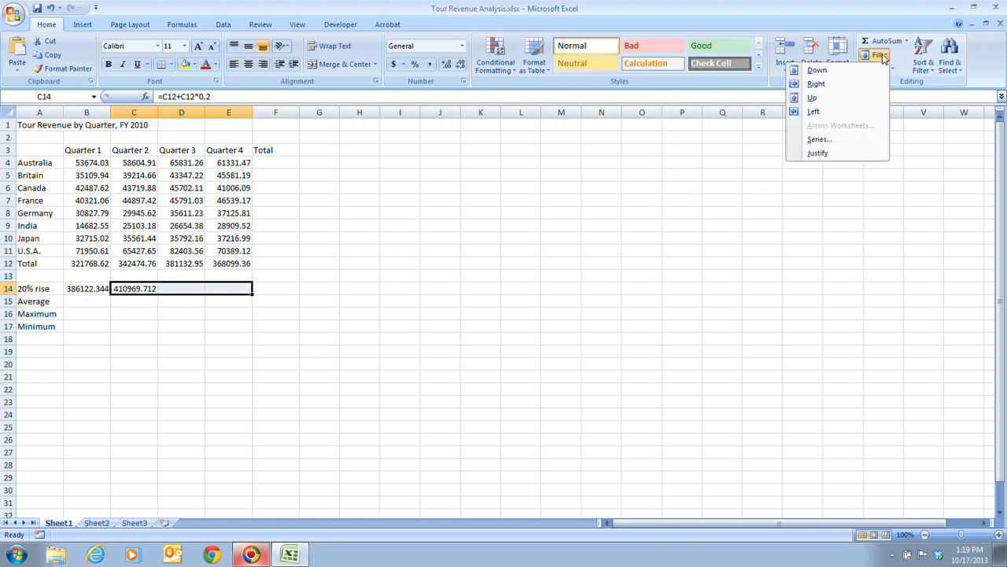
{"action": "mouse_move", "coordinate": [875, 64]}
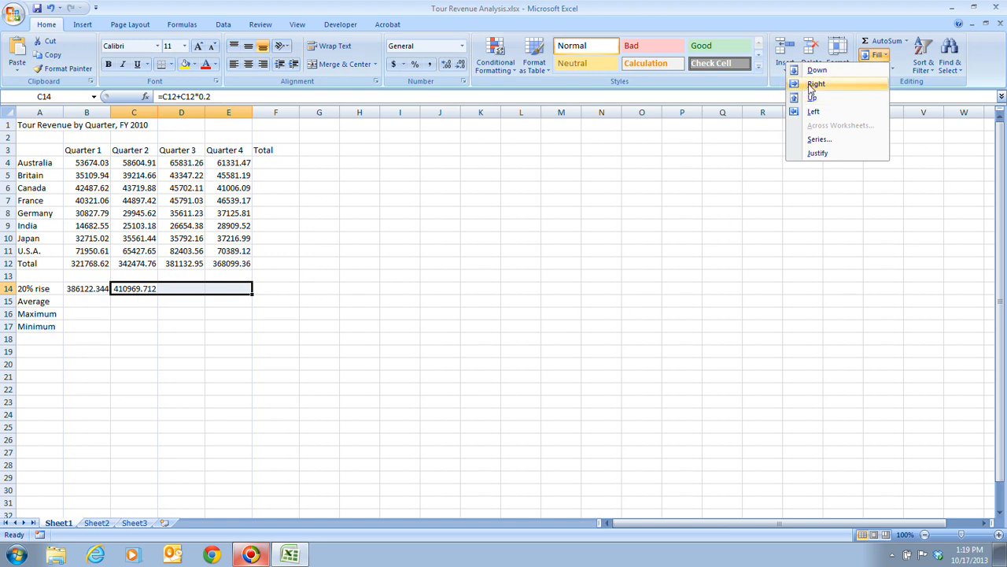
{"action": "mouse_move", "coordinate": [811, 98]}
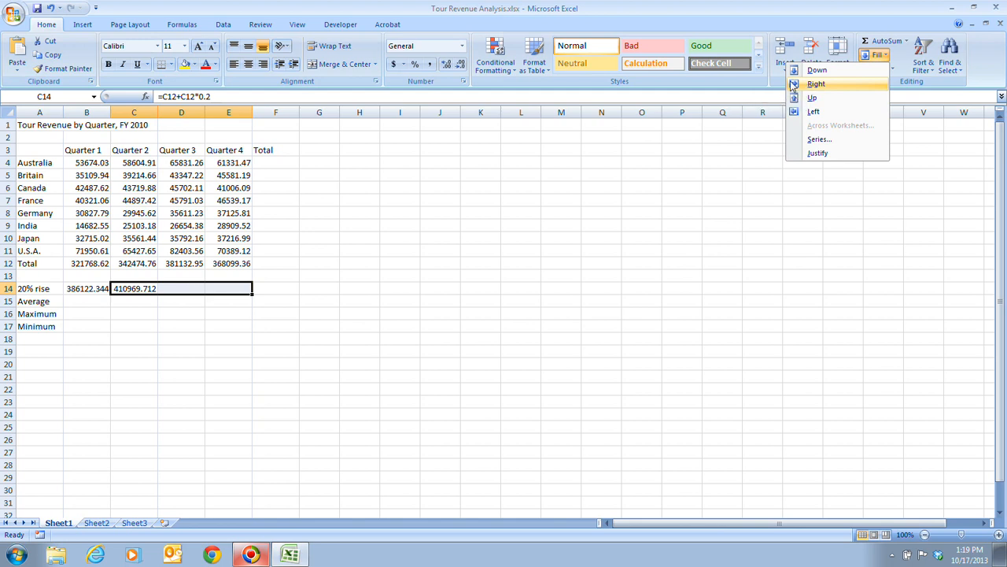
{"action": "mouse_move", "coordinate": [803, 87]}
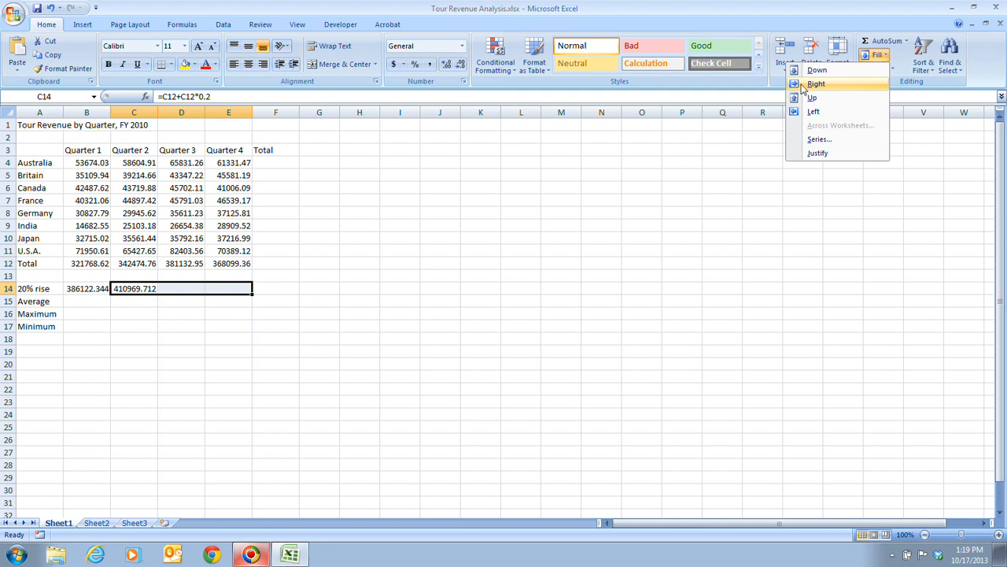
{"action": "left_click", "coordinate": [816, 83]}
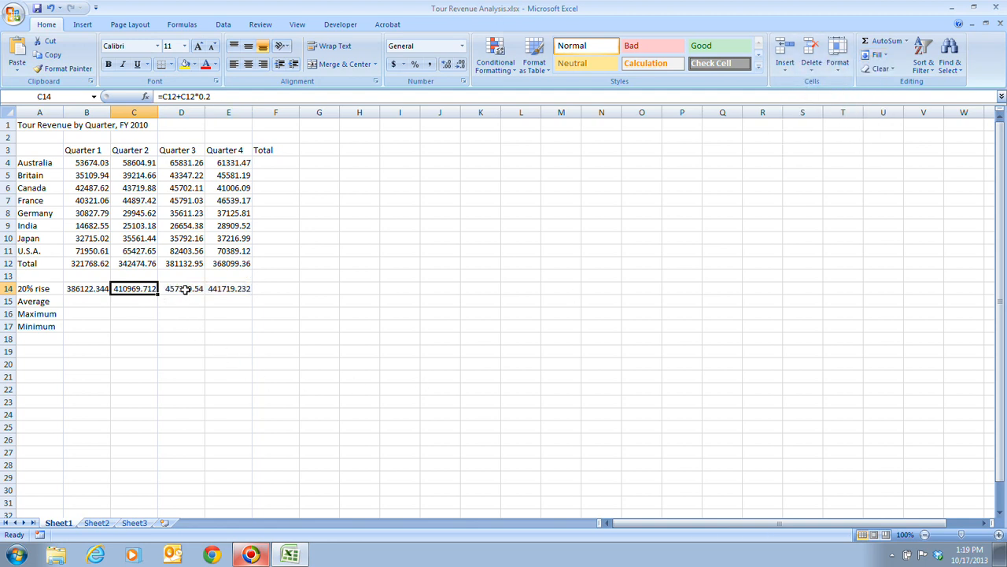
{"action": "left_click", "coordinate": [228, 288]}
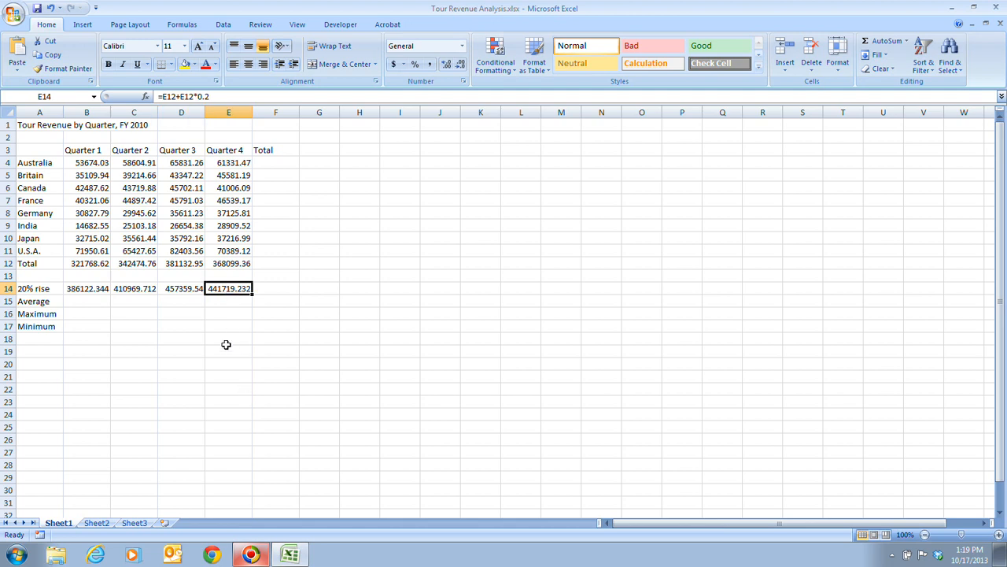
{"action": "left_click", "coordinate": [181, 288]}
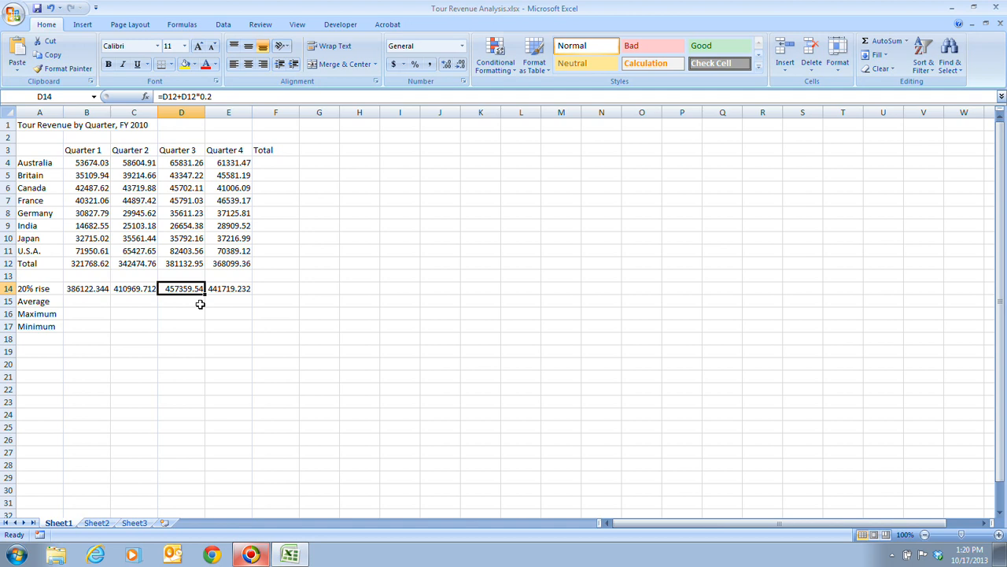
{"action": "left_click", "coordinate": [134, 288]}
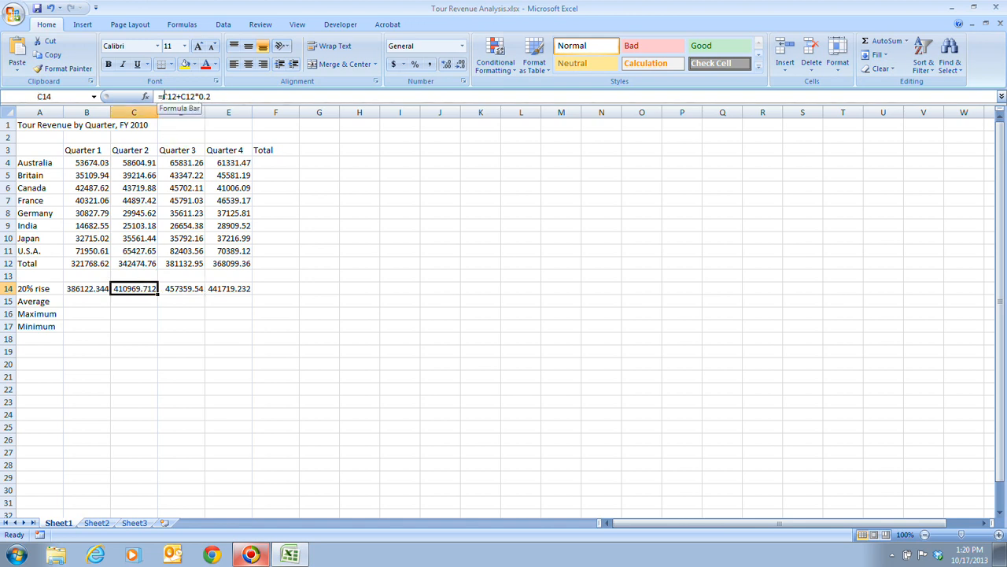
{"action": "left_click", "coordinate": [182, 288]}
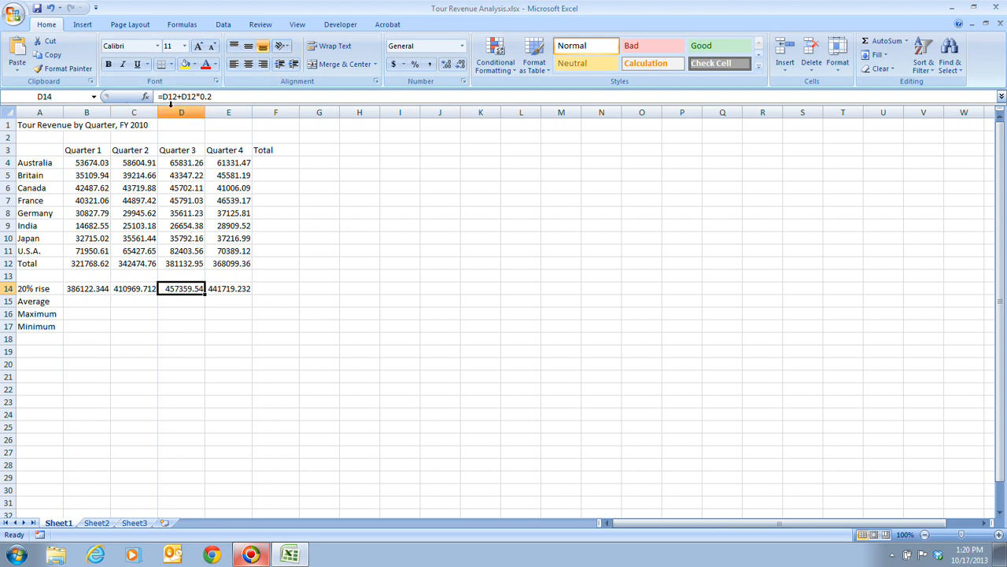
{"action": "left_click", "coordinate": [229, 288]}
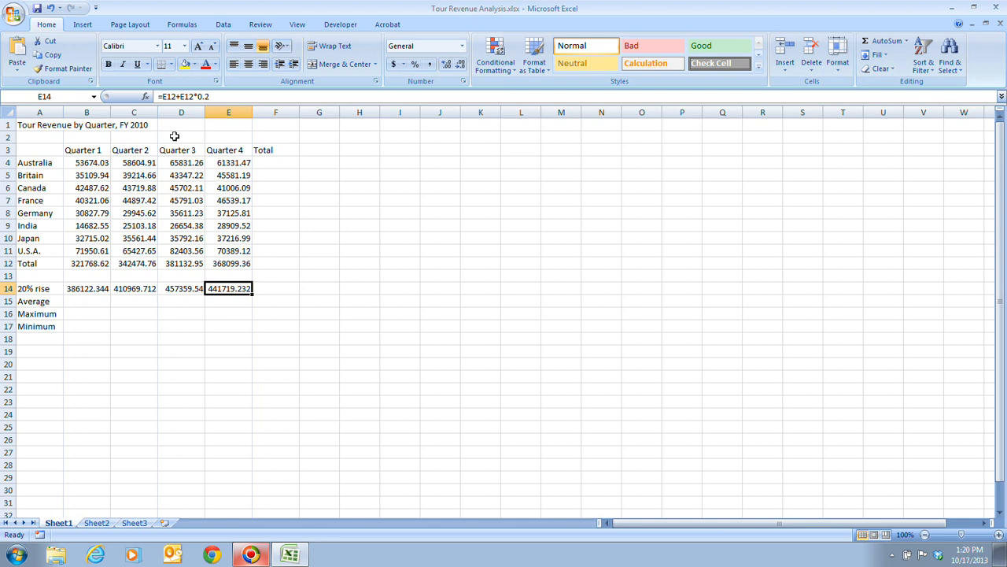
{"action": "mouse_move", "coordinate": [214, 166]}
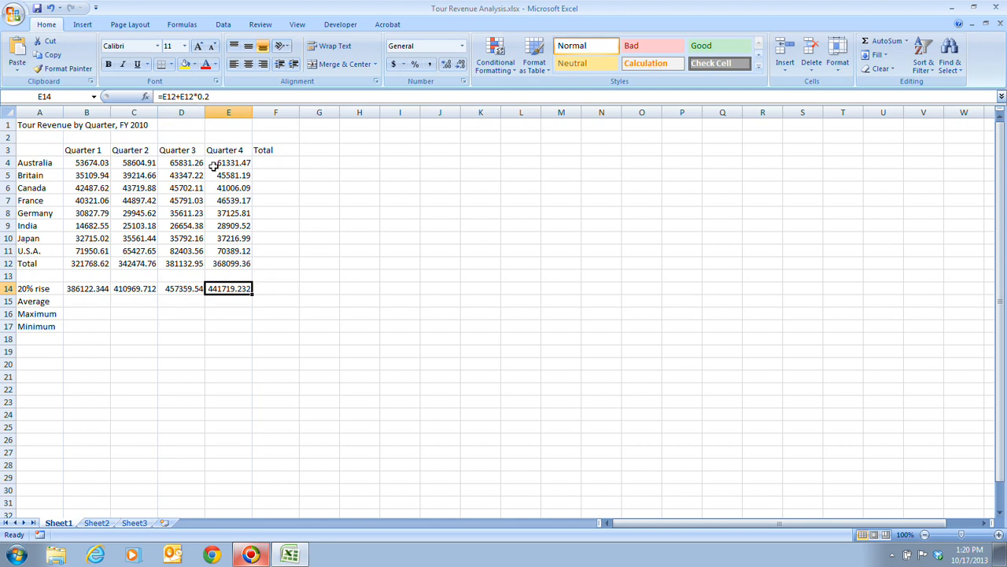
{"action": "mouse_move", "coordinate": [352, 409]}
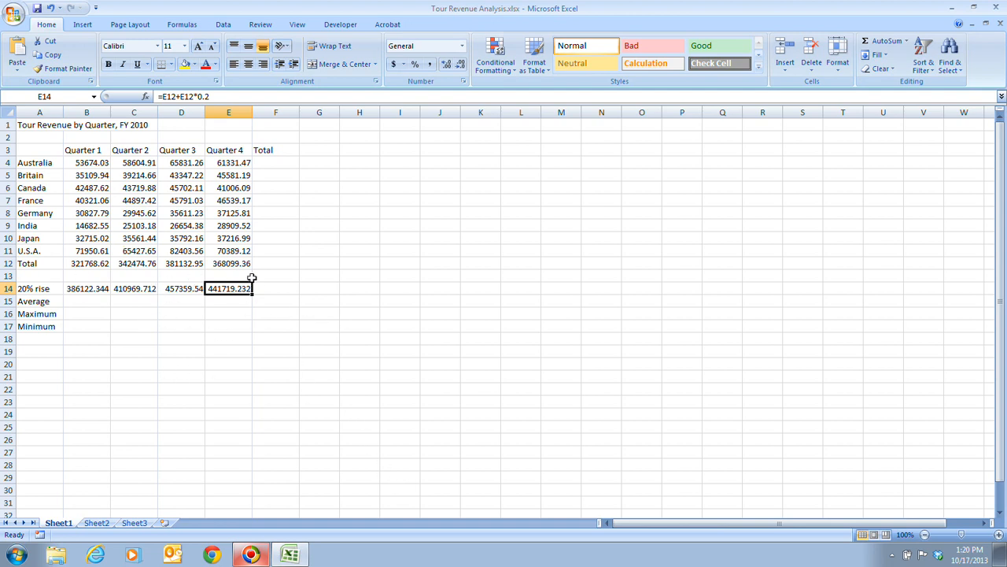
{"action": "mouse_move", "coordinate": [349, 343]}
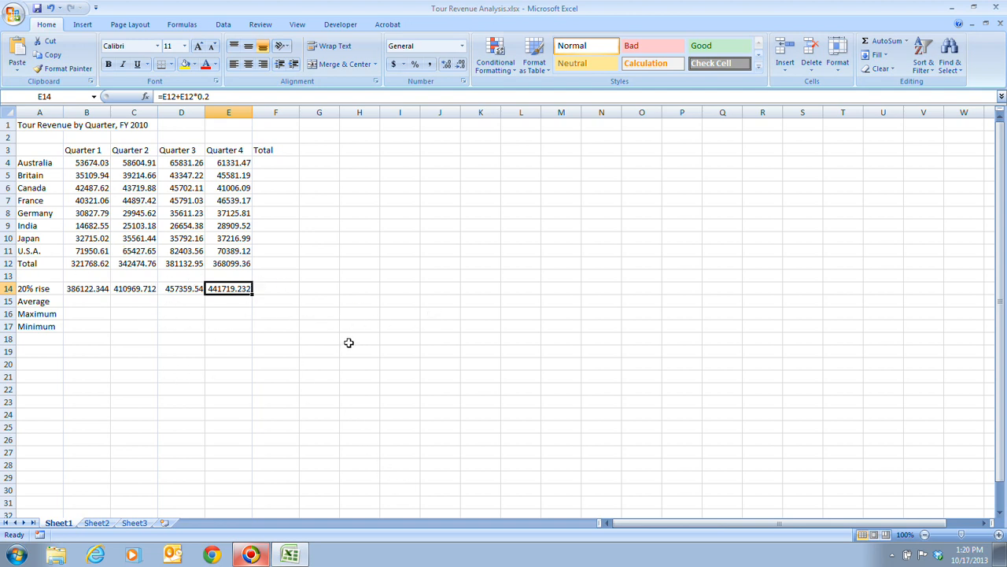
{"action": "mouse_move", "coordinate": [98, 288]}
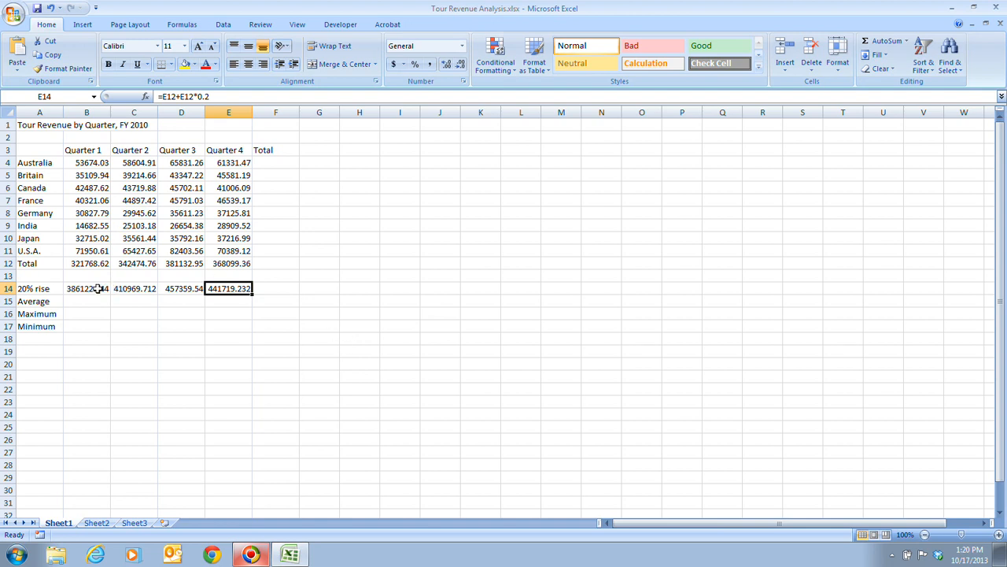
{"action": "mouse_move", "coordinate": [646, 352]}
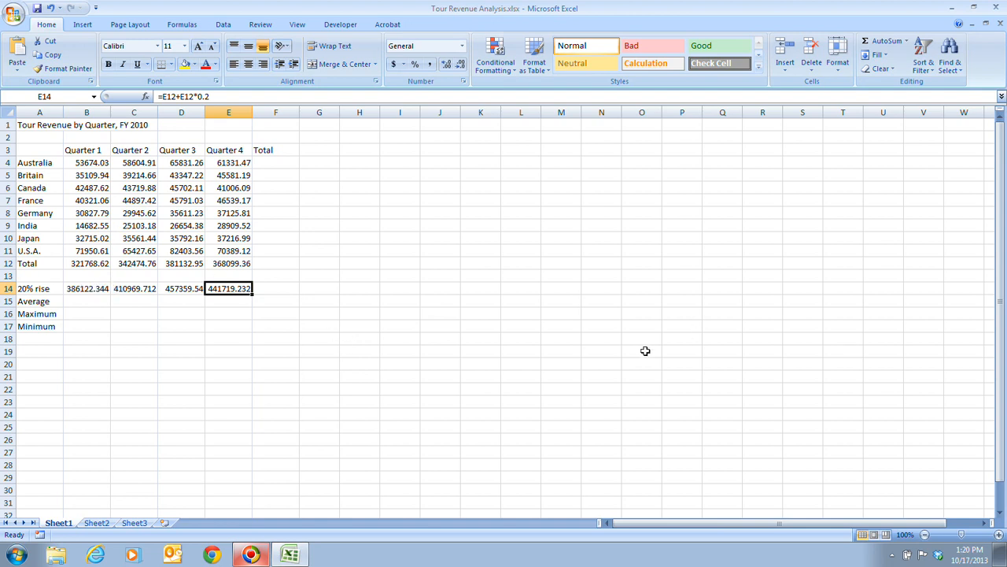
{"action": "mouse_move", "coordinate": [660, 361]}
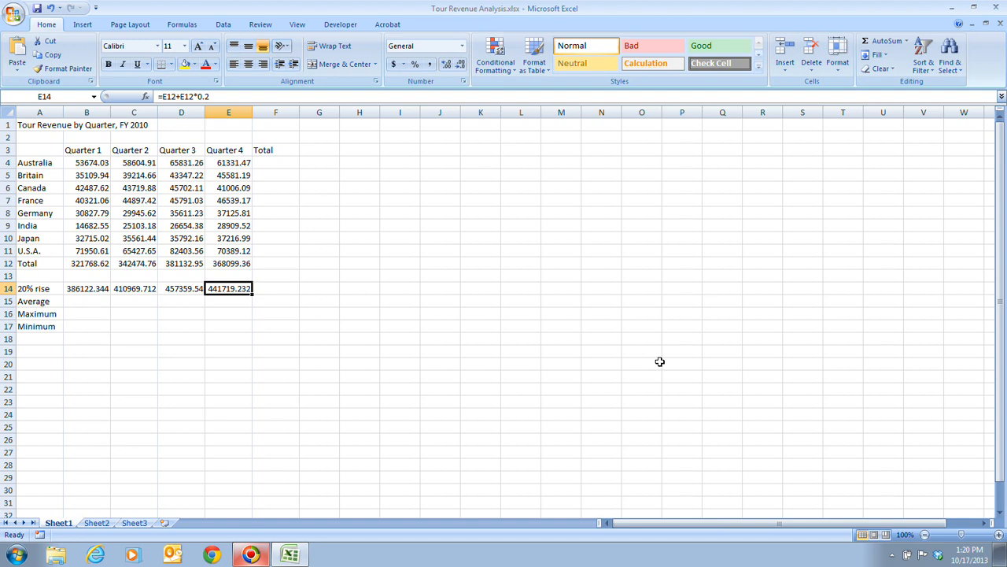
{"action": "mouse_move", "coordinate": [482, 146]}
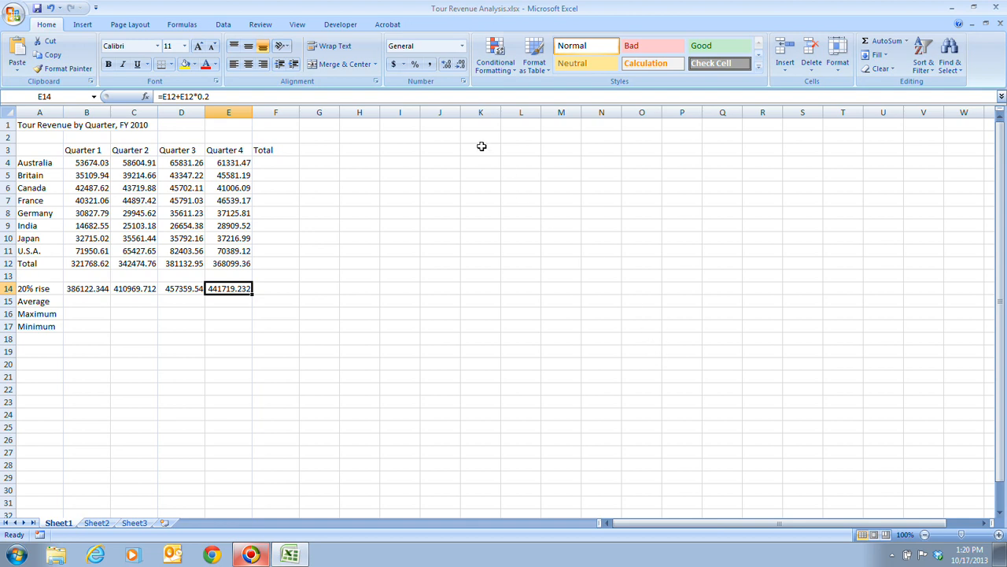
{"action": "mouse_move", "coordinate": [483, 316]}
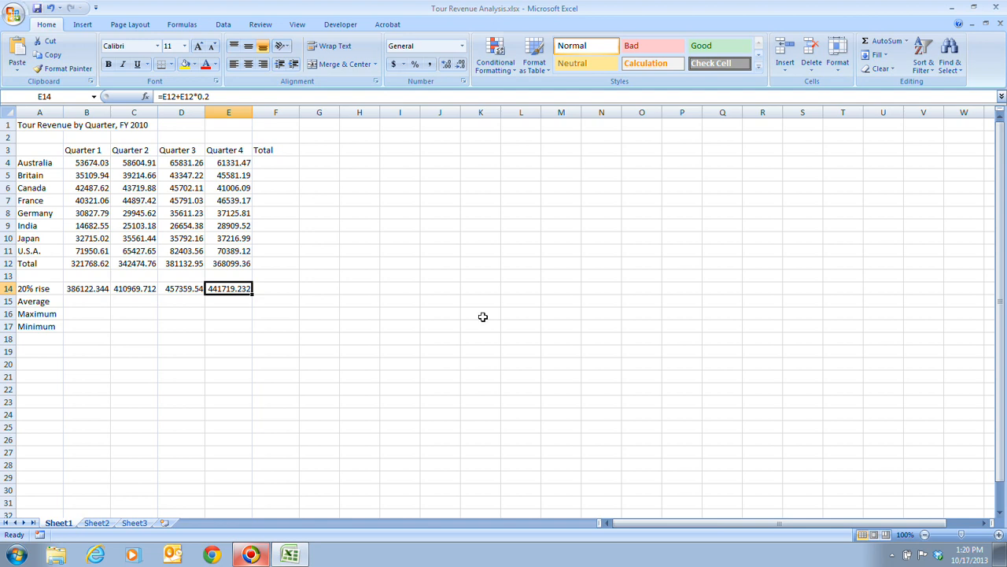
{"action": "mouse_move", "coordinate": [696, 473]}
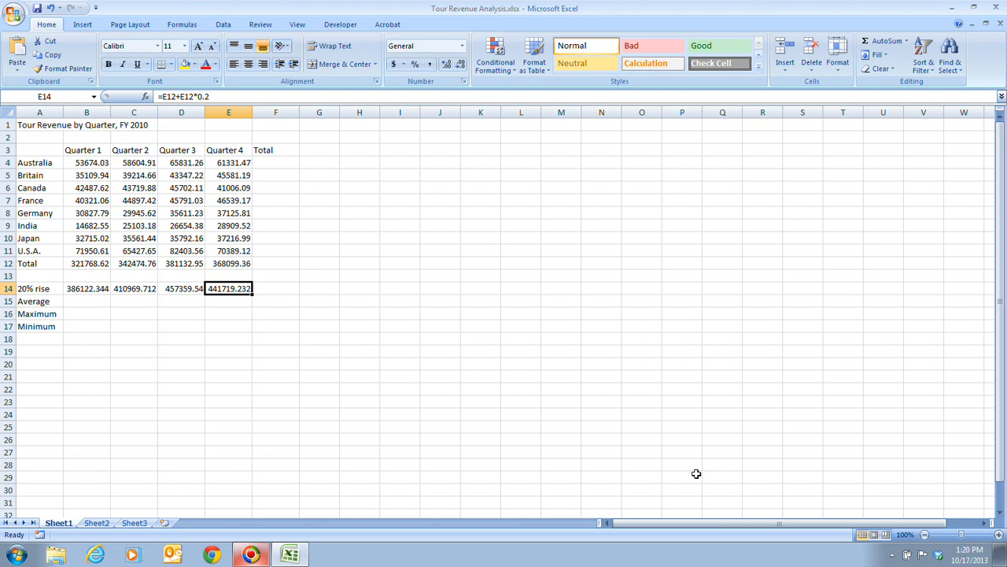
{"action": "mouse_move", "coordinate": [646, 448]}
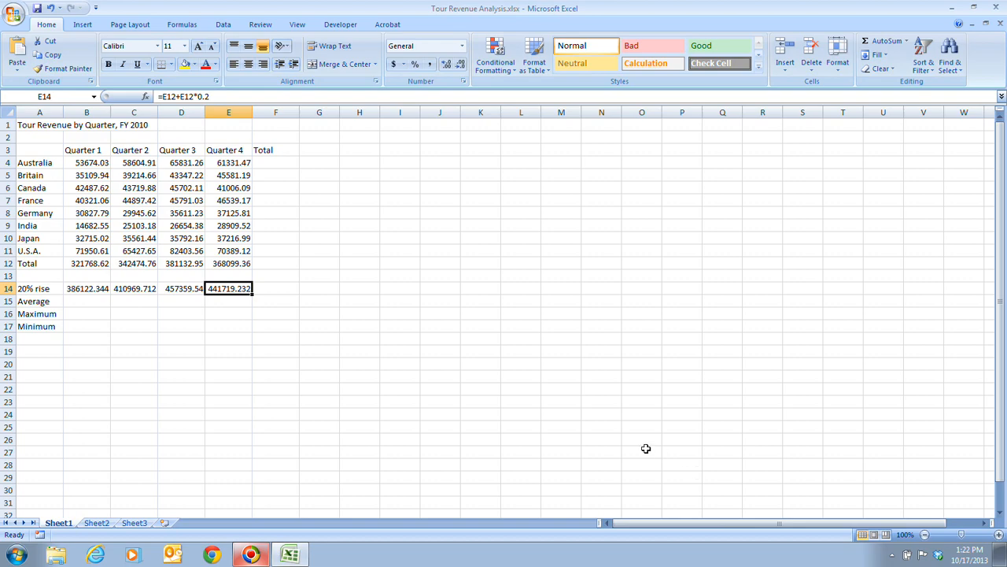